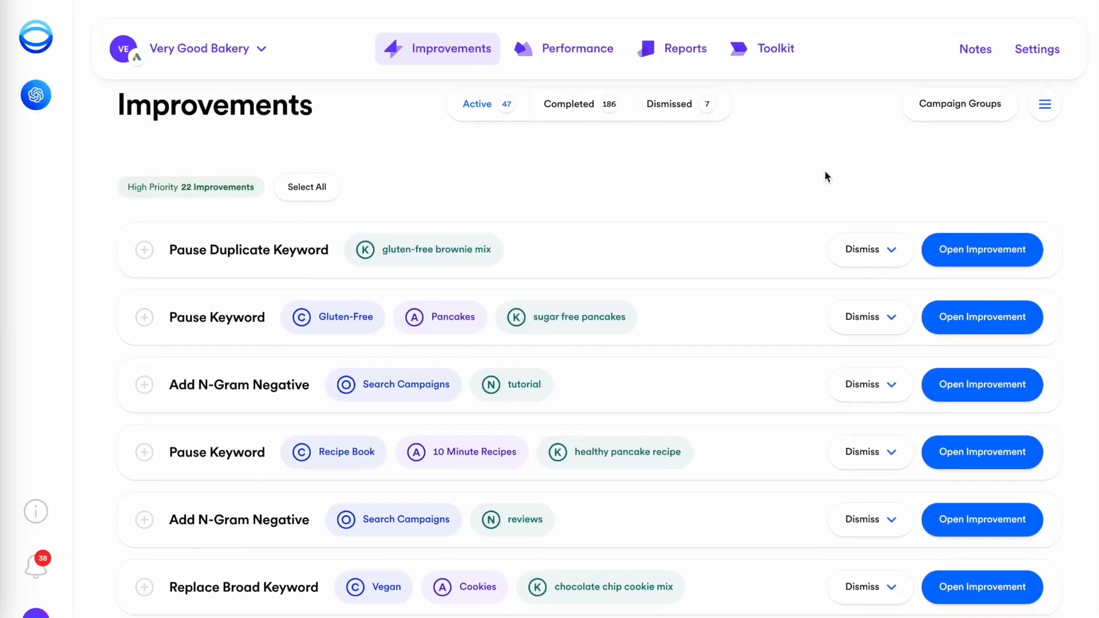
# Review the 'reviews' Add N-Gram Negative improvement and add 'reviews' as a negative keyword
pyautogui.scroll(-3)
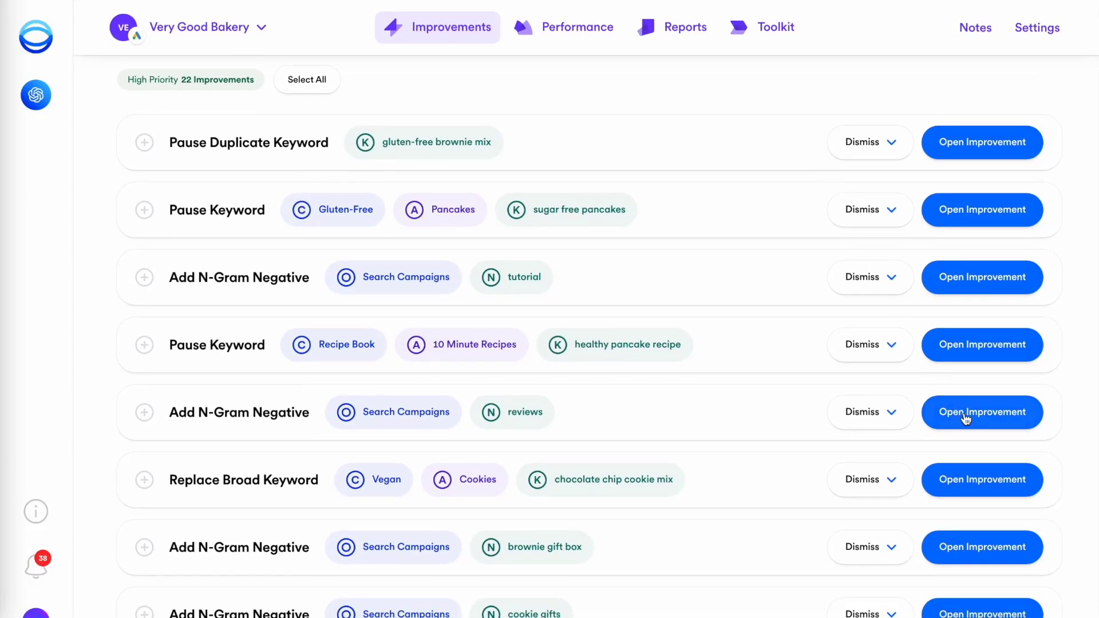
pyautogui.click(981, 413)
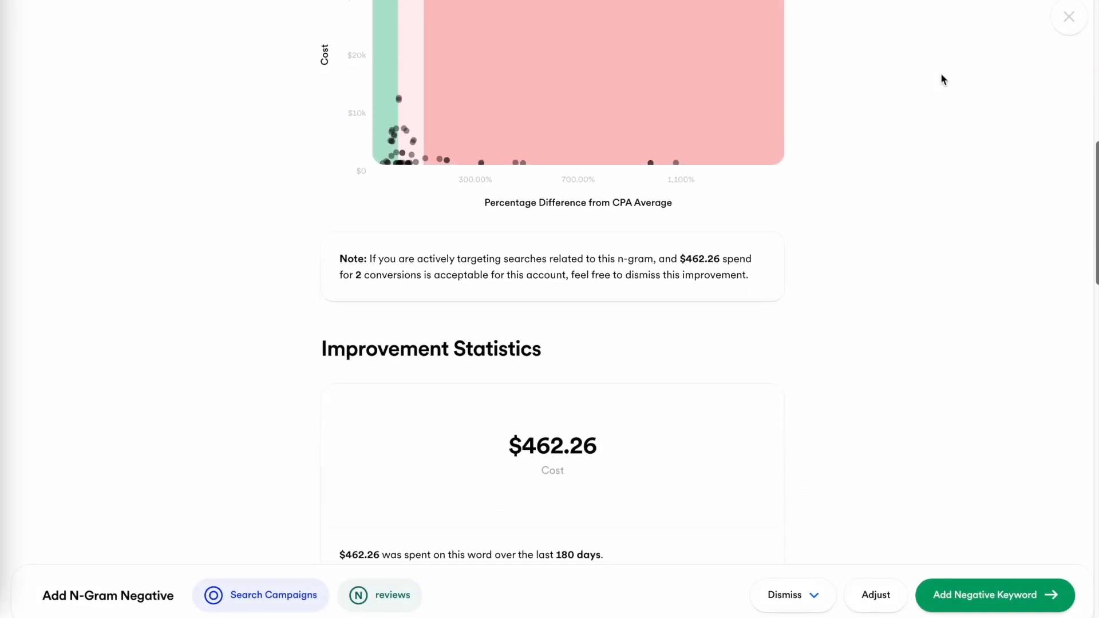
pyautogui.scroll(-3)
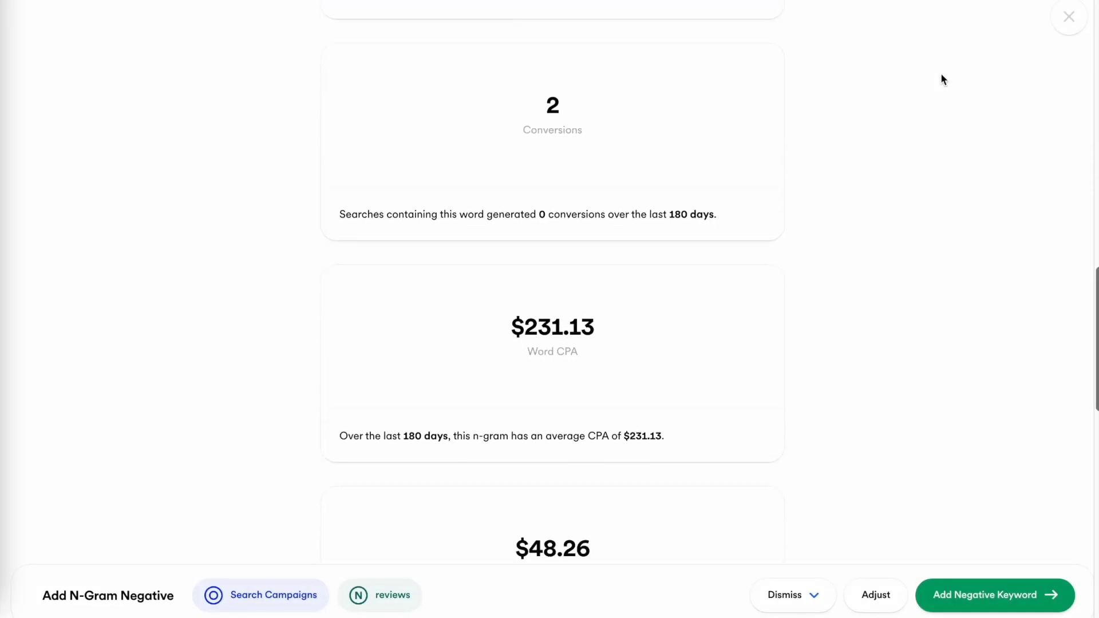
pyautogui.scroll(-3)
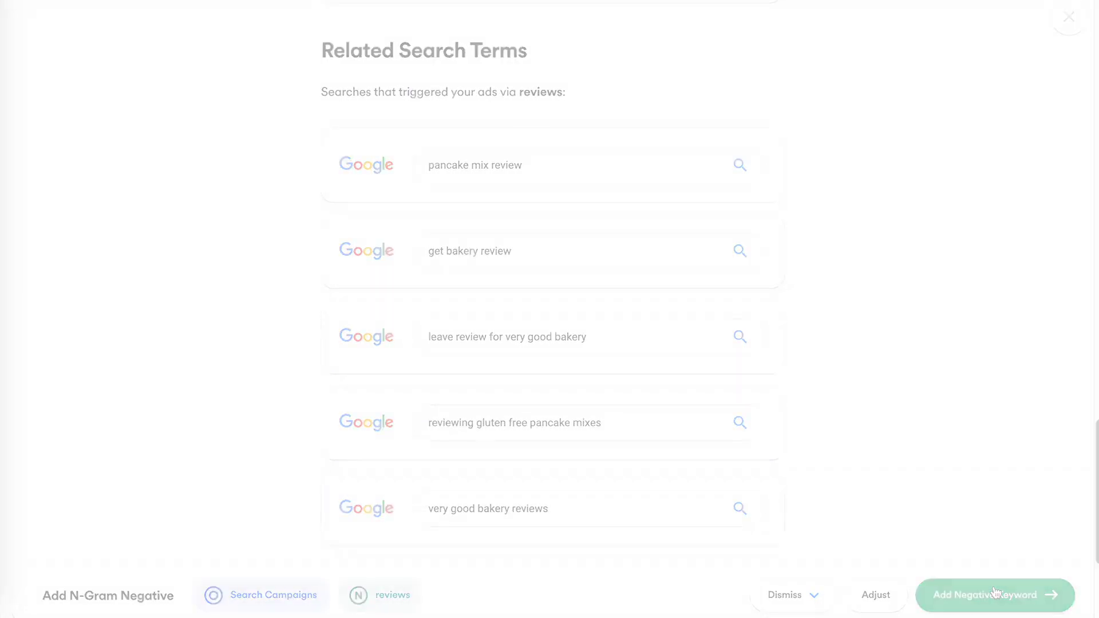
pyautogui.click(993, 595)
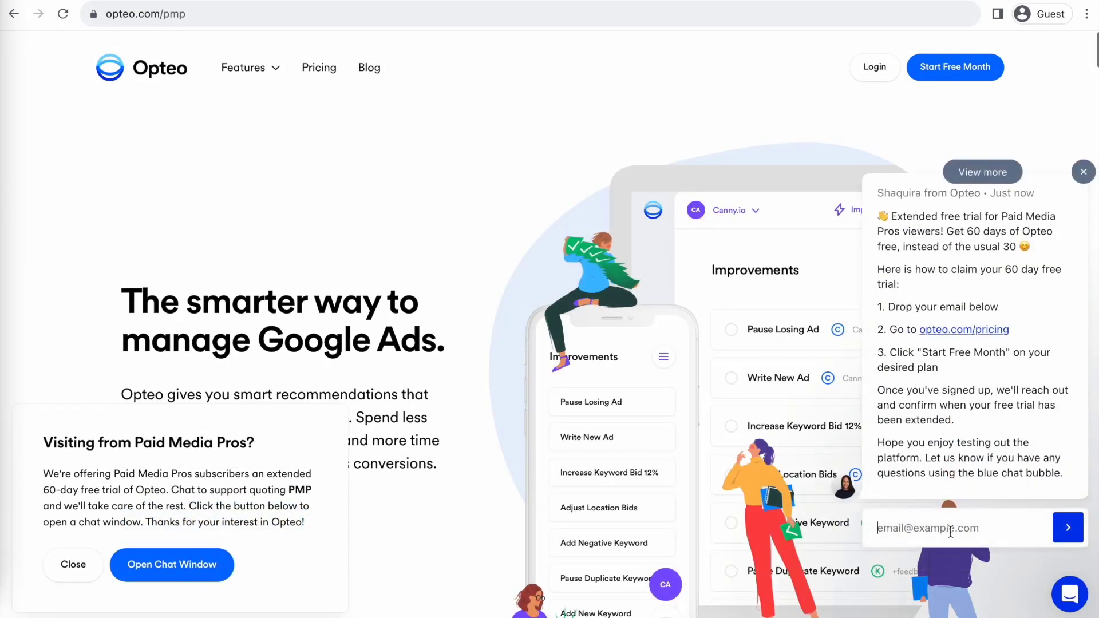
# Send the email 'hello@pp' in Opteo's chat to claim the extended 60-day trial
pyautogui.write('hello@pp')
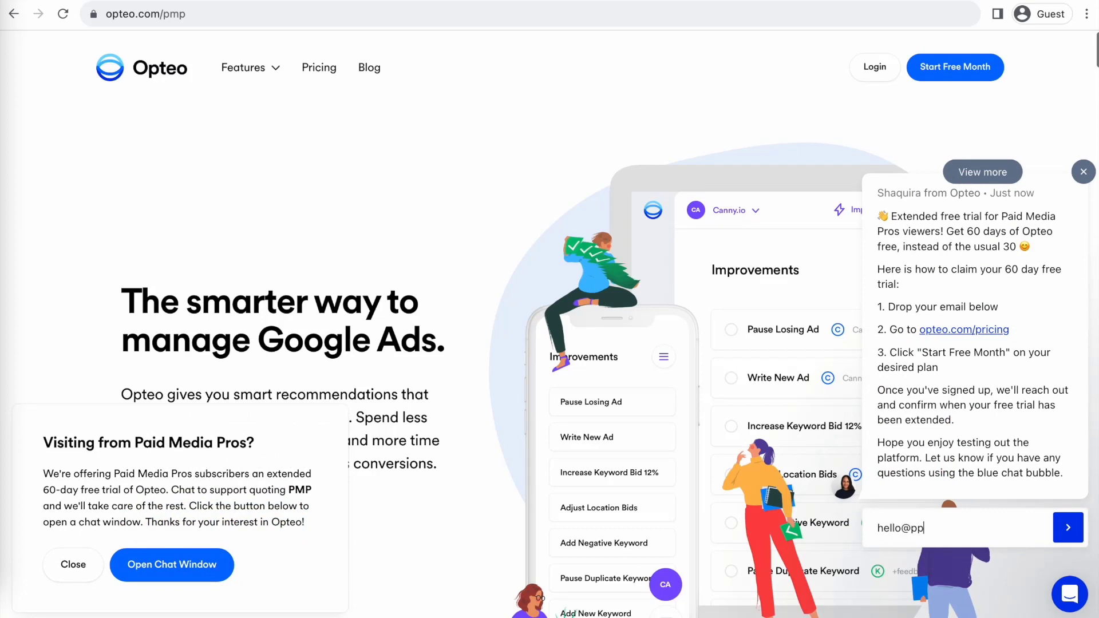
pyautogui.click(1068, 527)
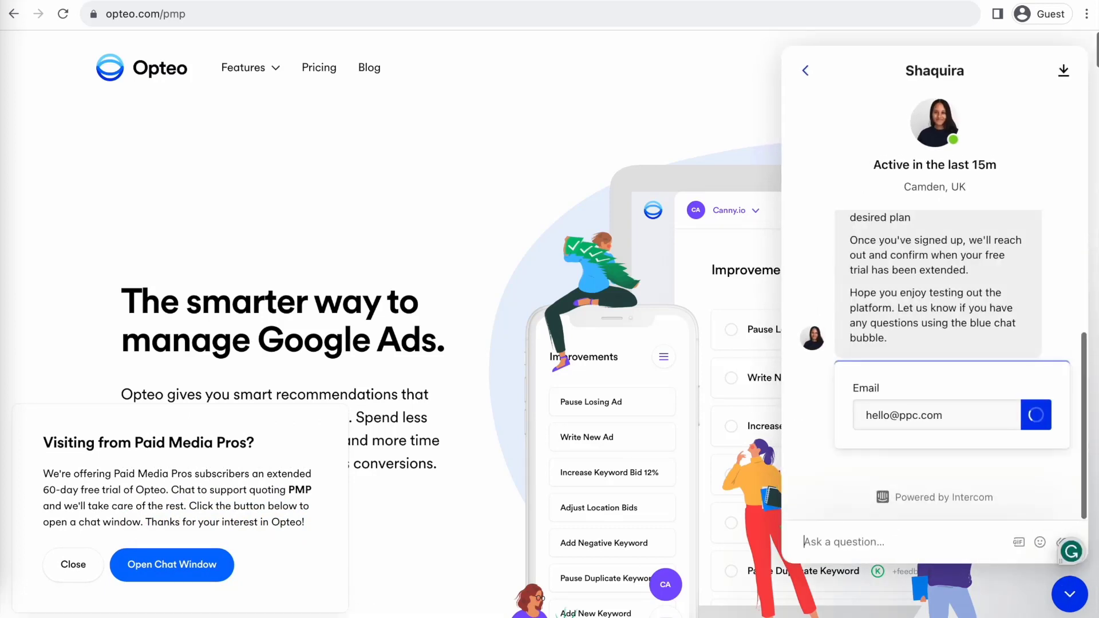
pyautogui.click(1037, 415)
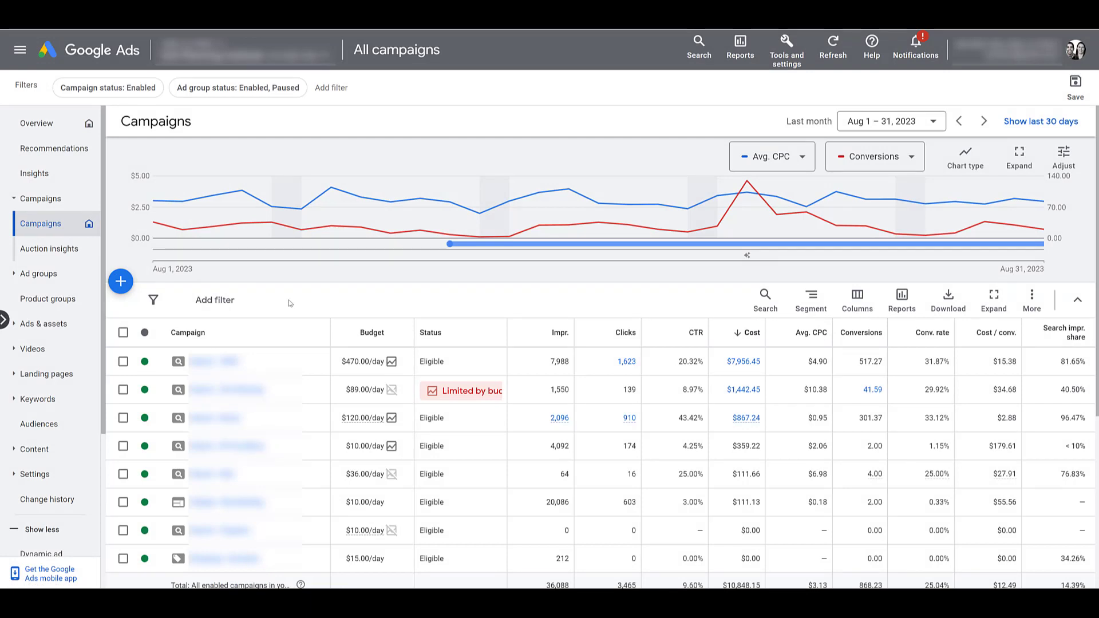
pyautogui.moveTo(302, 304)
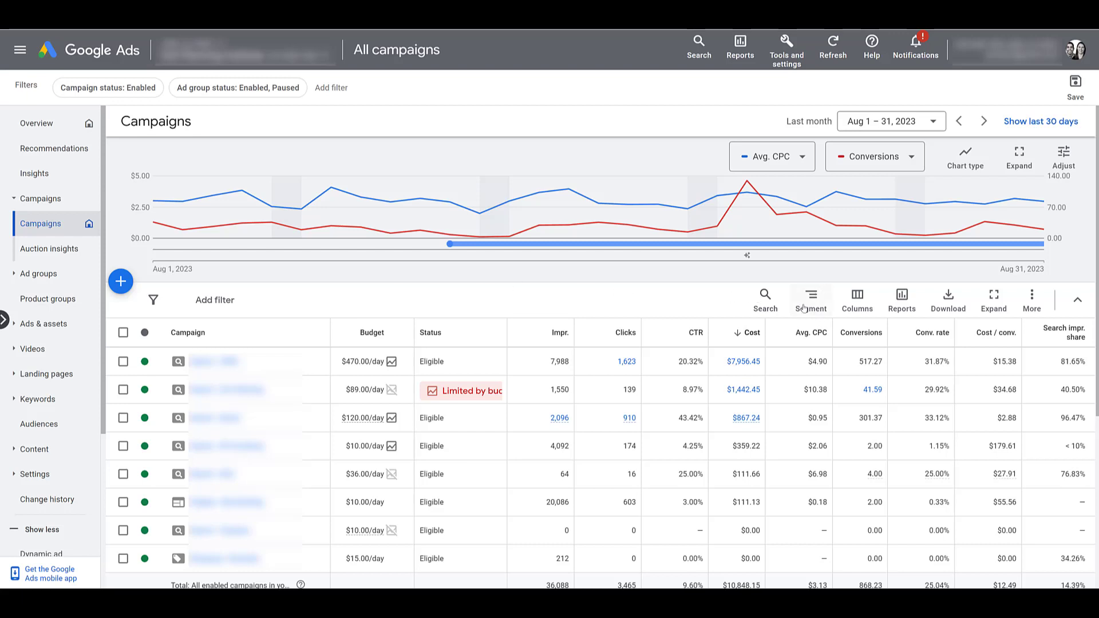
# Show the campaigns table's segment options, such as time, device and network
pyautogui.click(810, 299)
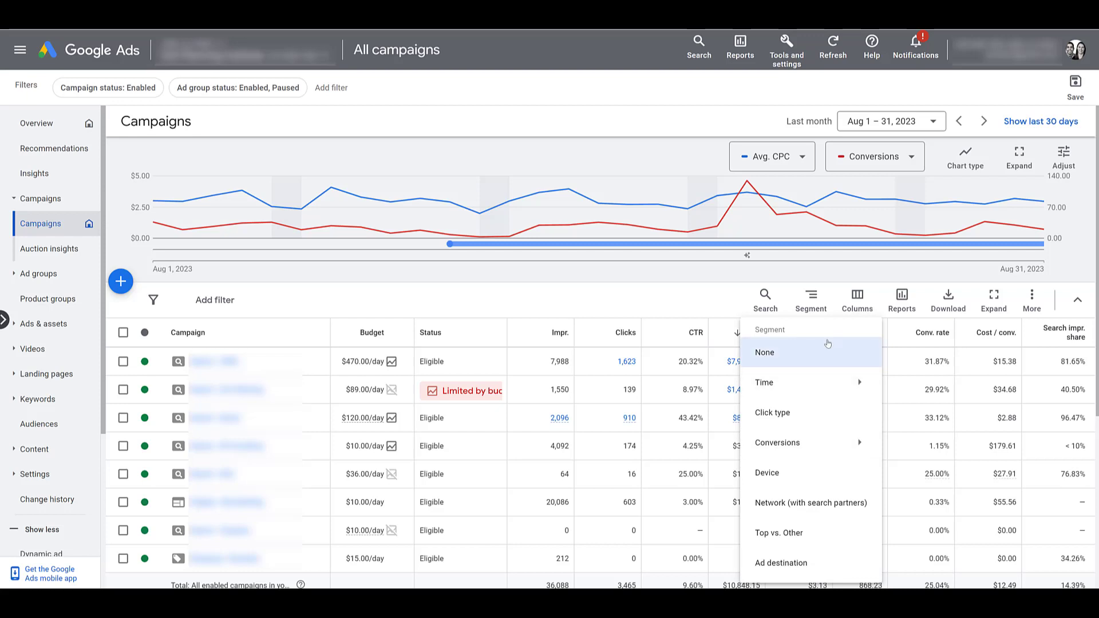
pyautogui.moveTo(827, 353)
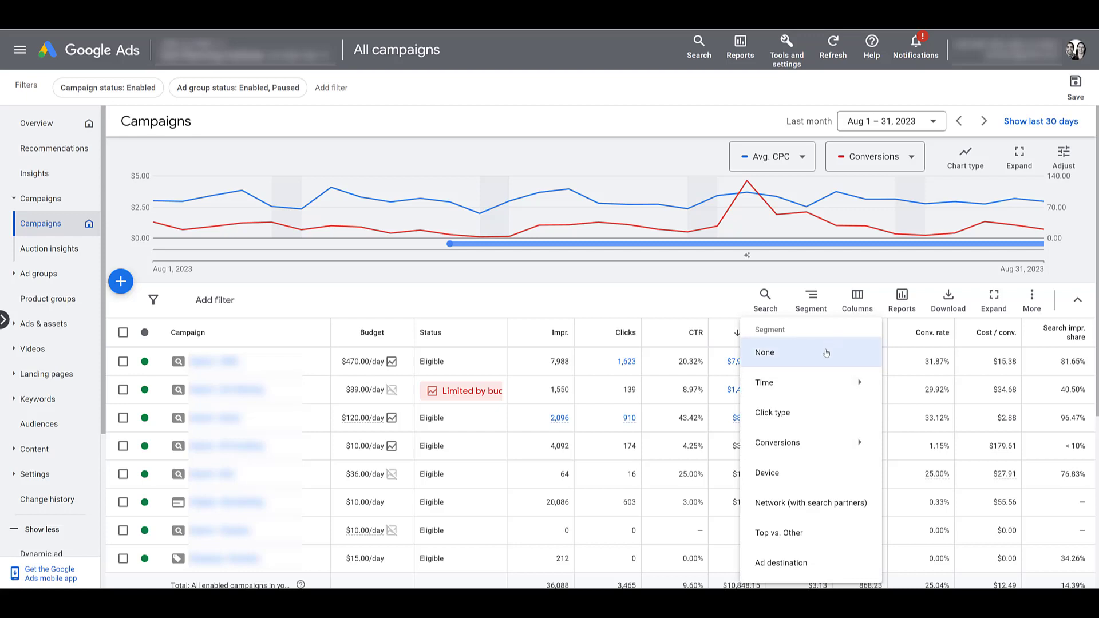
pyautogui.moveTo(494, 310)
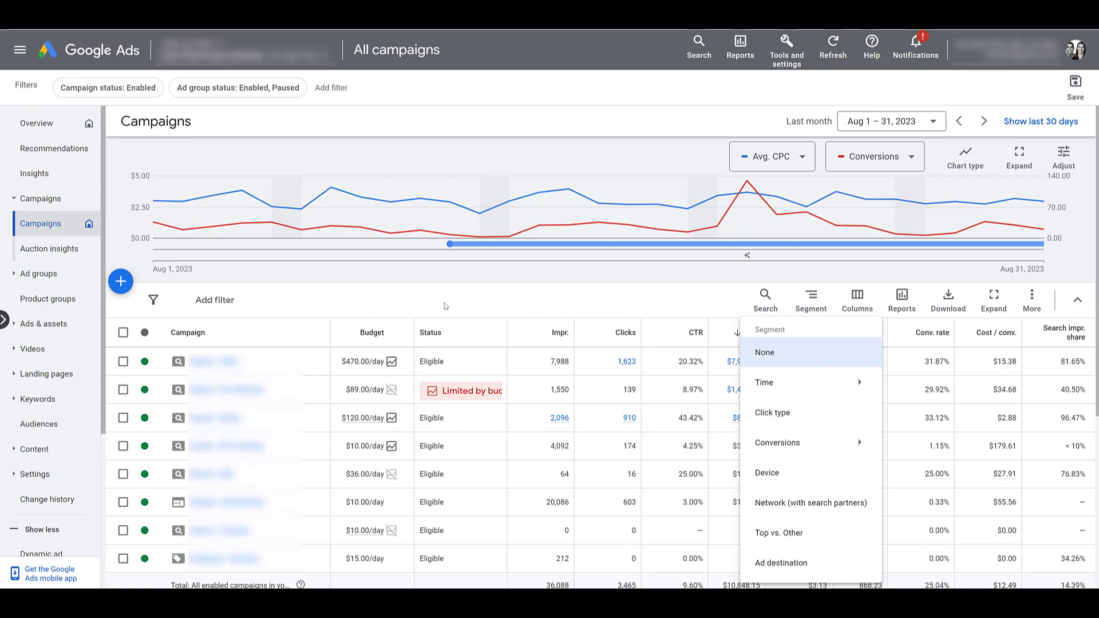
# Close the segment menu and view the Ads, Videos and Keywords pages before returning to Campaigns
pyautogui.click(765, 353)
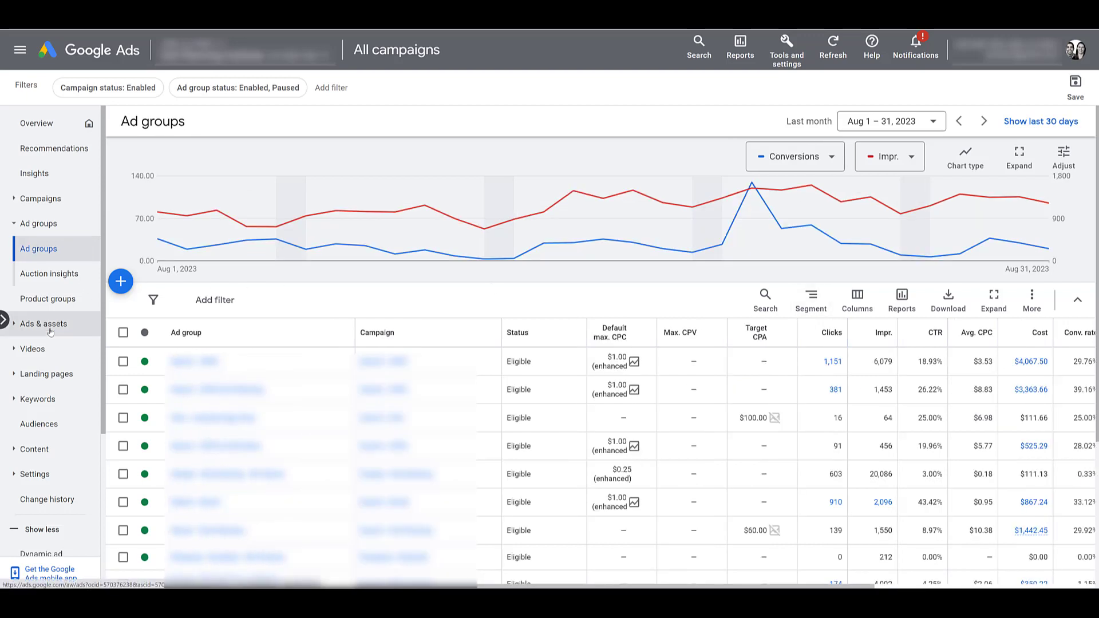
pyautogui.click(27, 299)
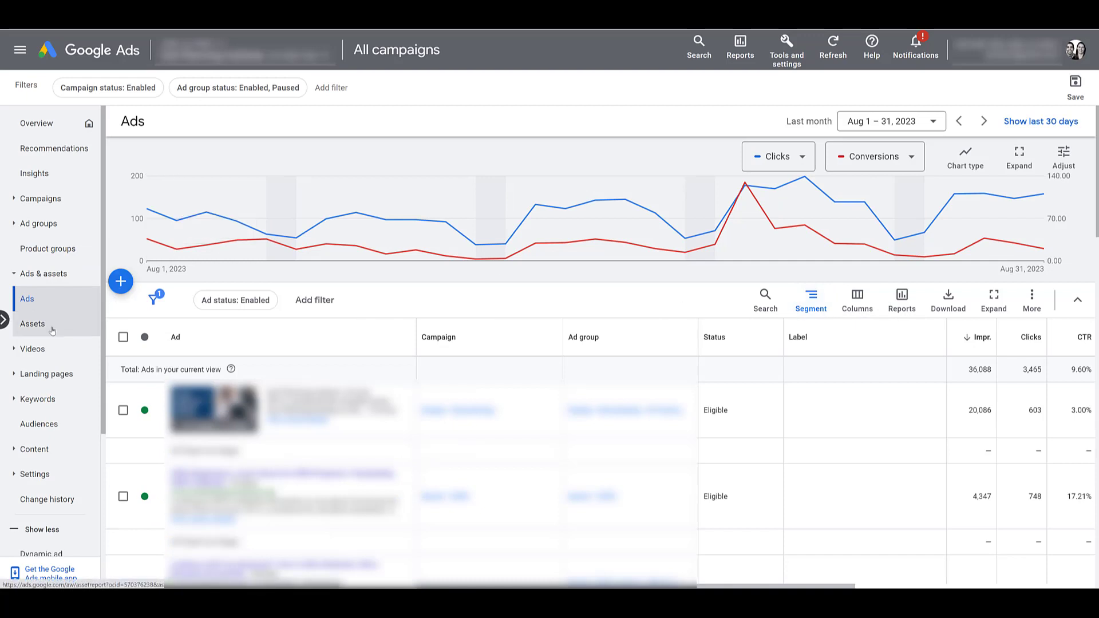
pyautogui.click(32, 323)
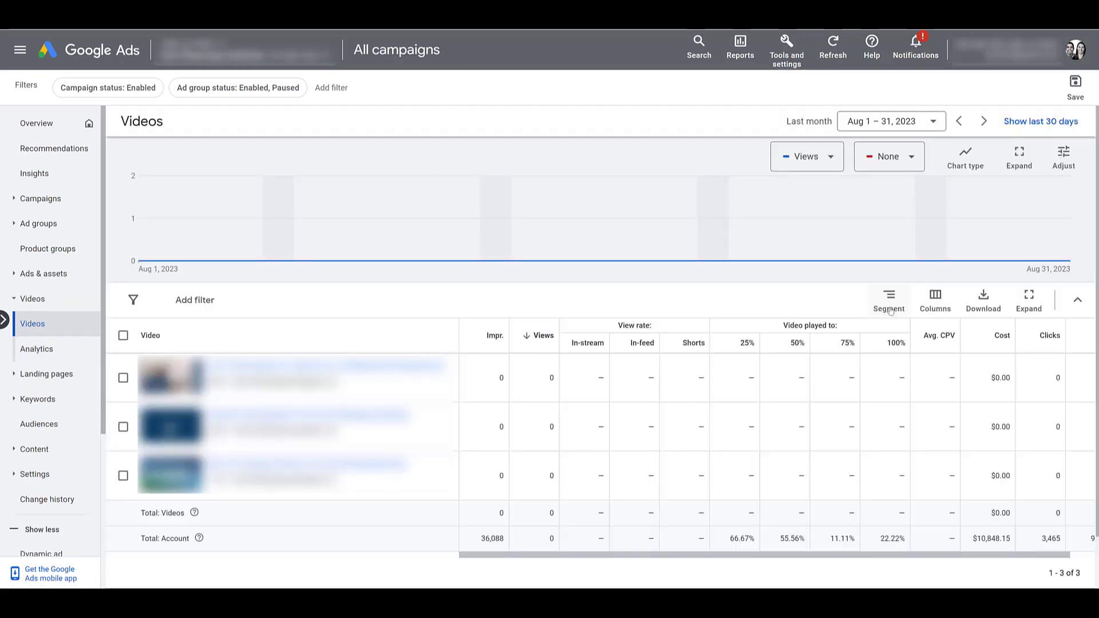
pyautogui.click(889, 300)
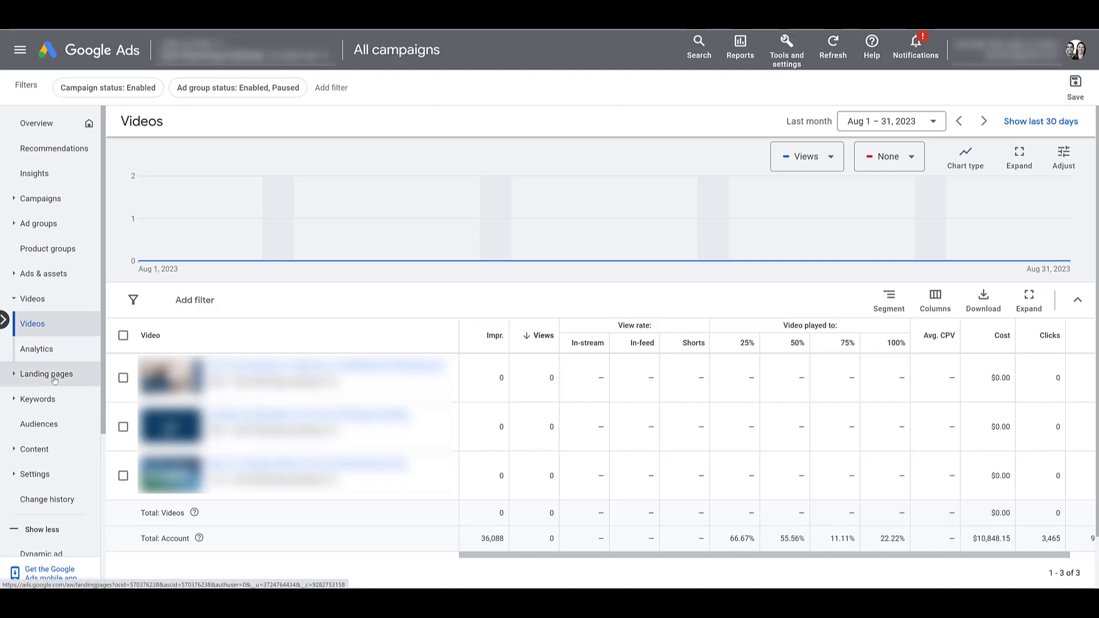
pyautogui.click(37, 399)
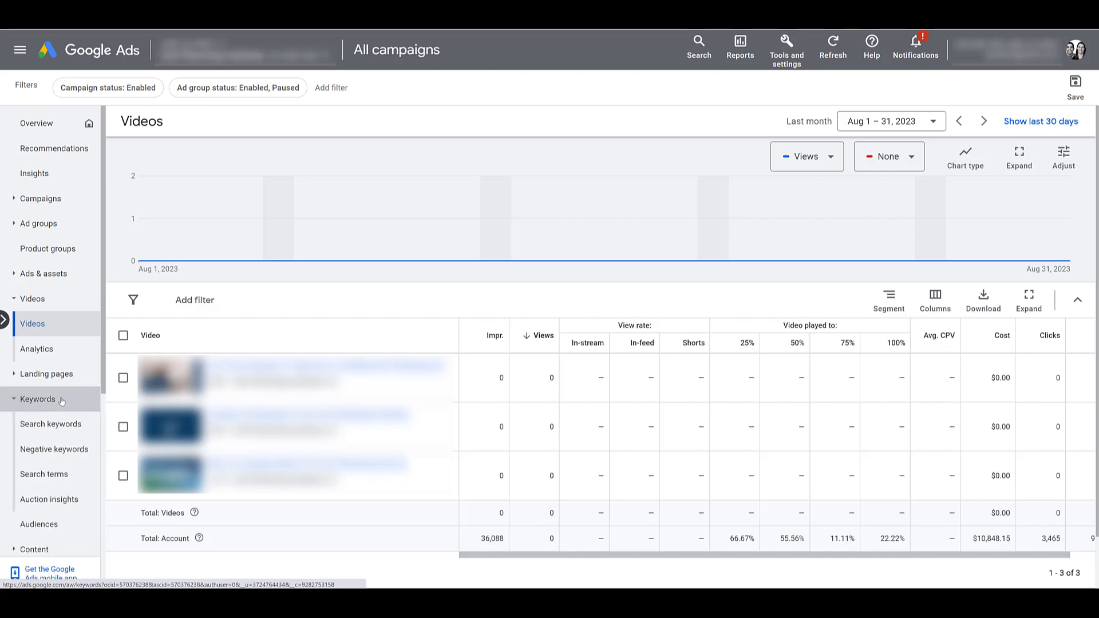
pyautogui.click(51, 374)
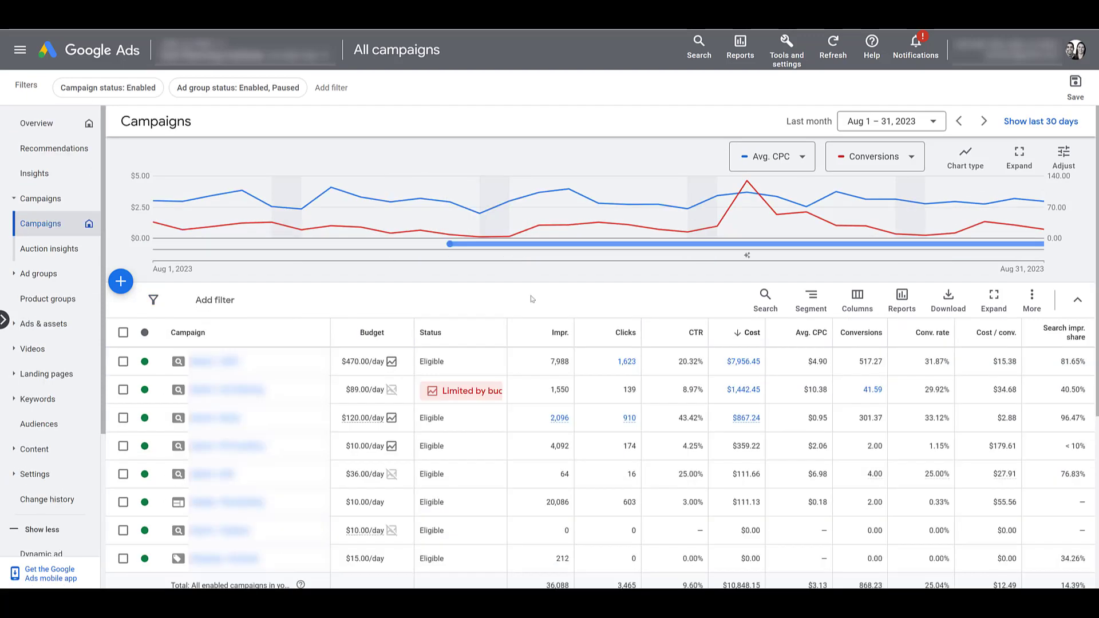
pyautogui.moveTo(503, 295)
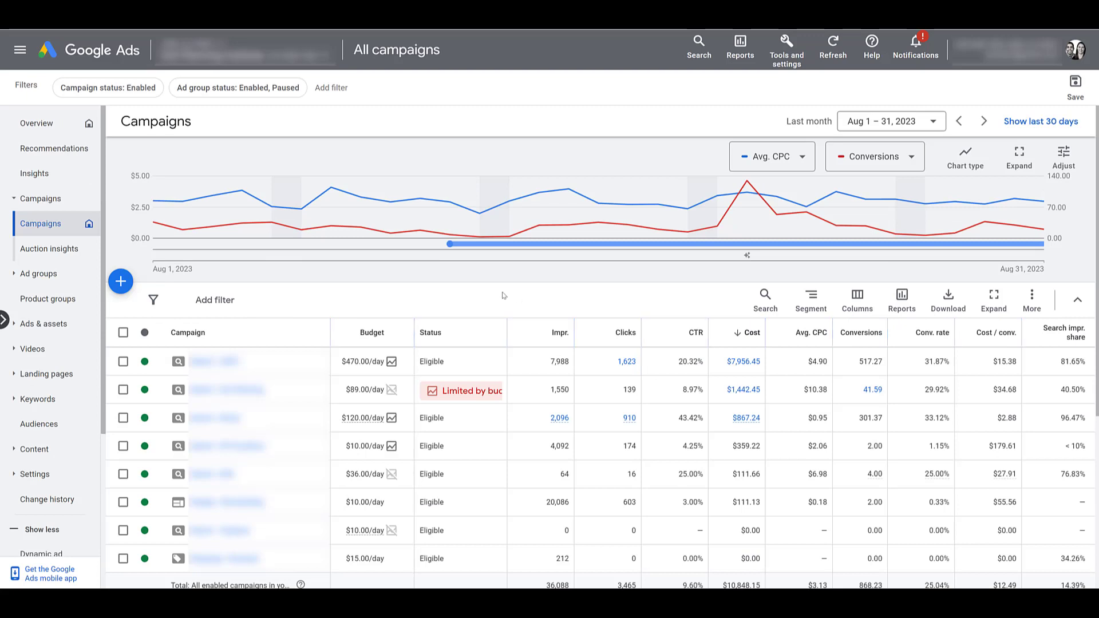
pyautogui.moveTo(500, 299)
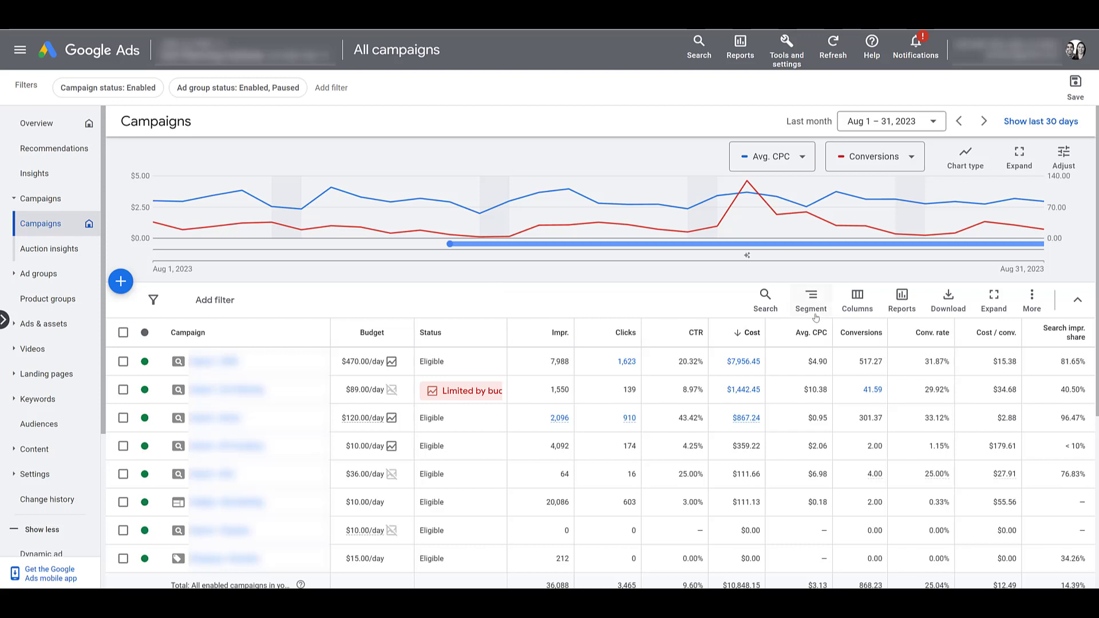
# Show the campaigns segment options again: time, click type, conversions, device and network
pyautogui.click(810, 300)
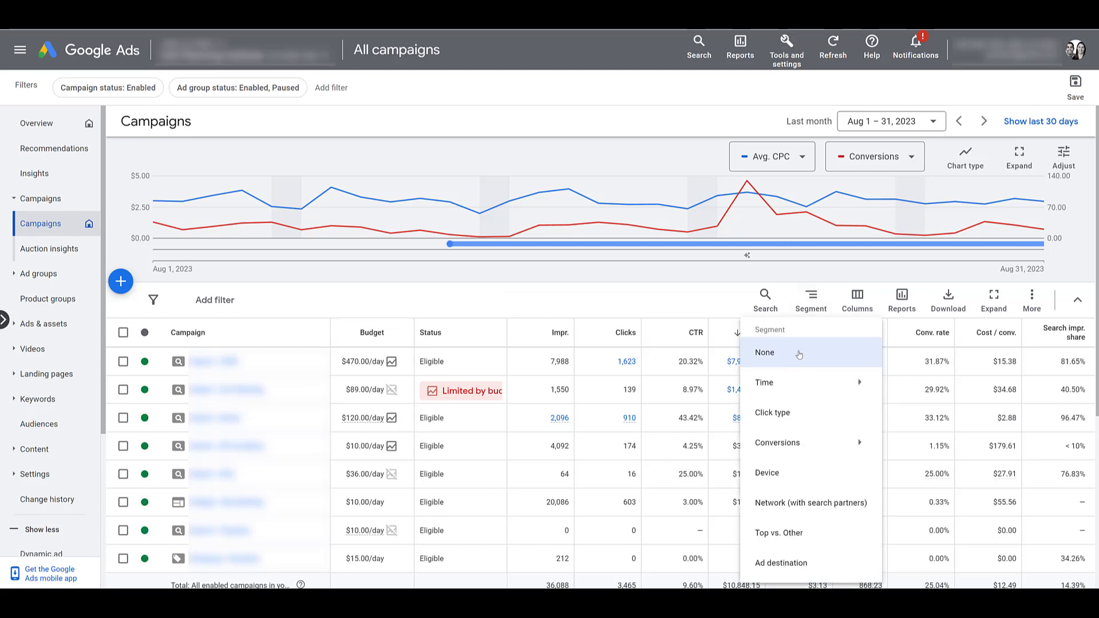
pyautogui.moveTo(792, 417)
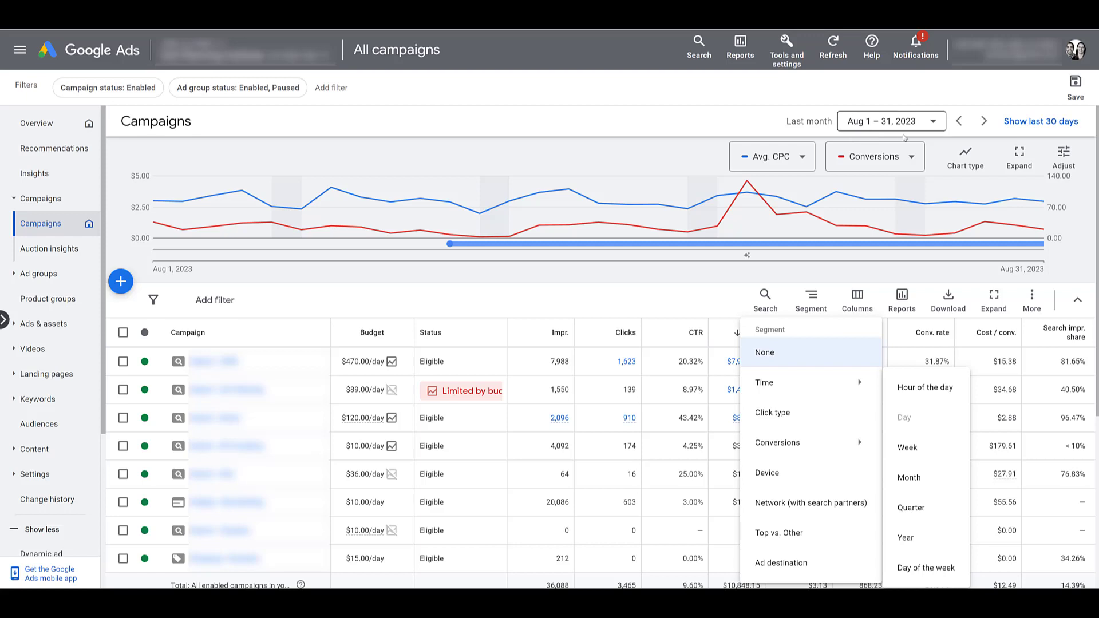
pyautogui.moveTo(925, 449)
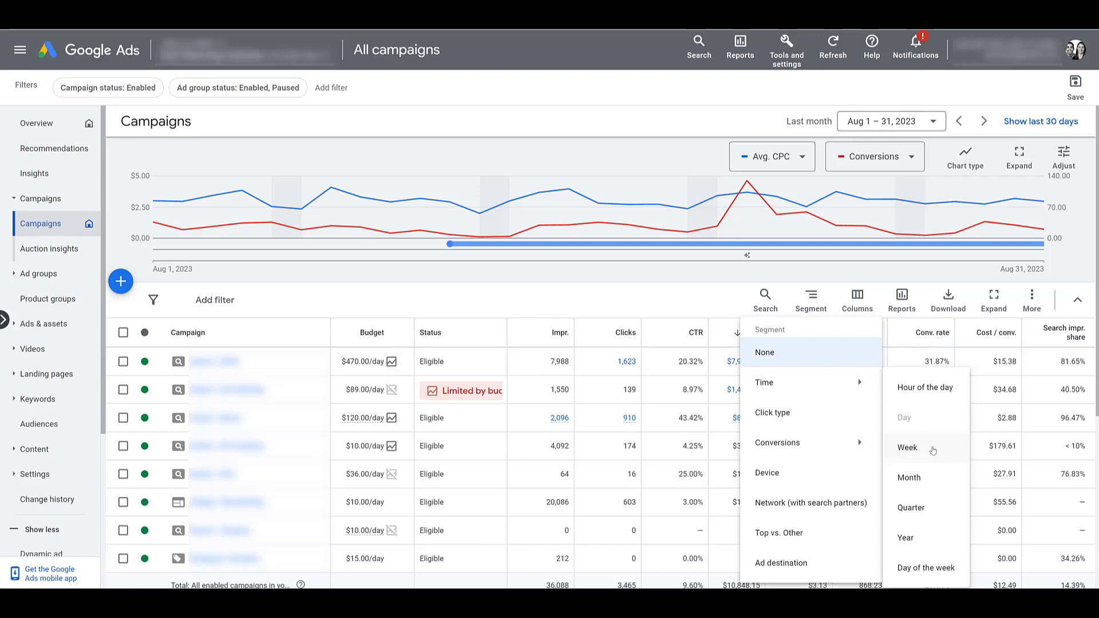
# Segment the campaigns table by week, then reopen the time segment options
pyautogui.click(907, 448)
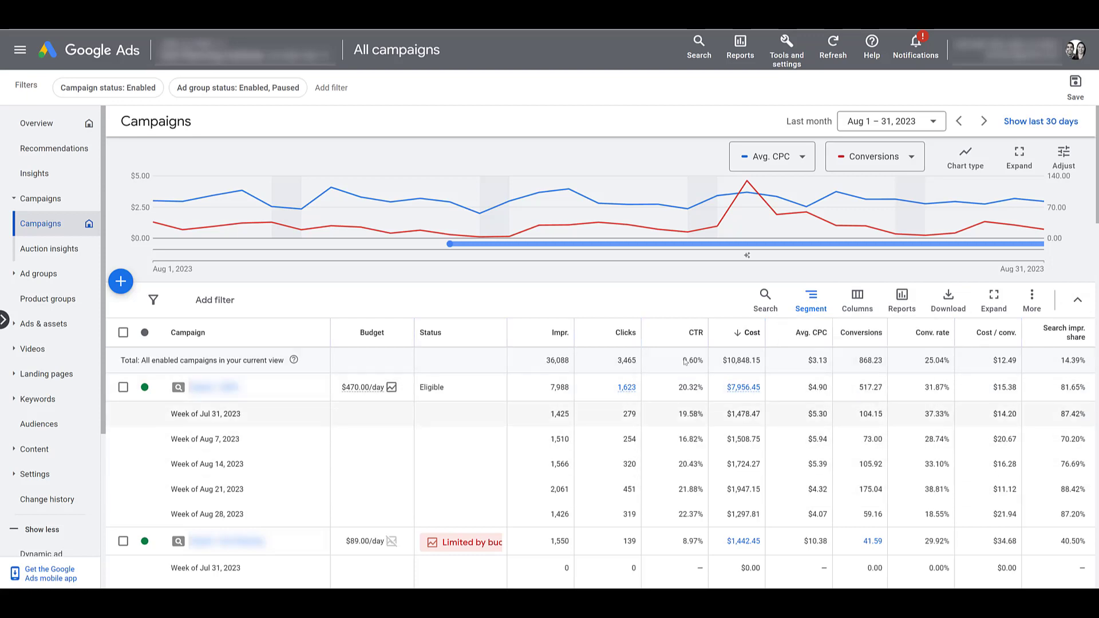
pyautogui.moveTo(462, 419)
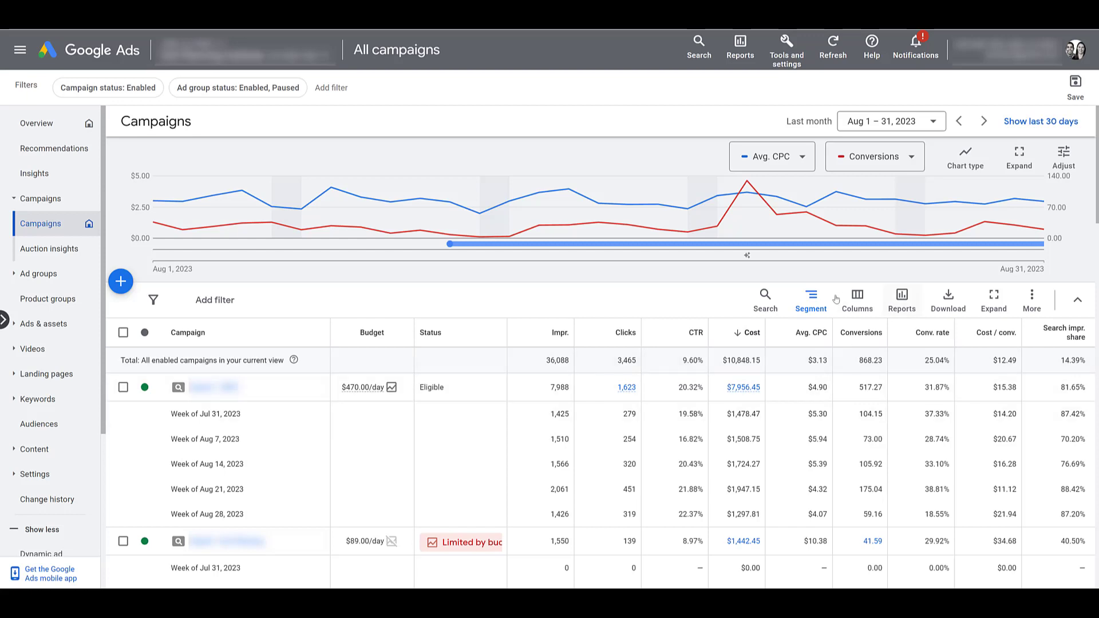
pyautogui.click(811, 300)
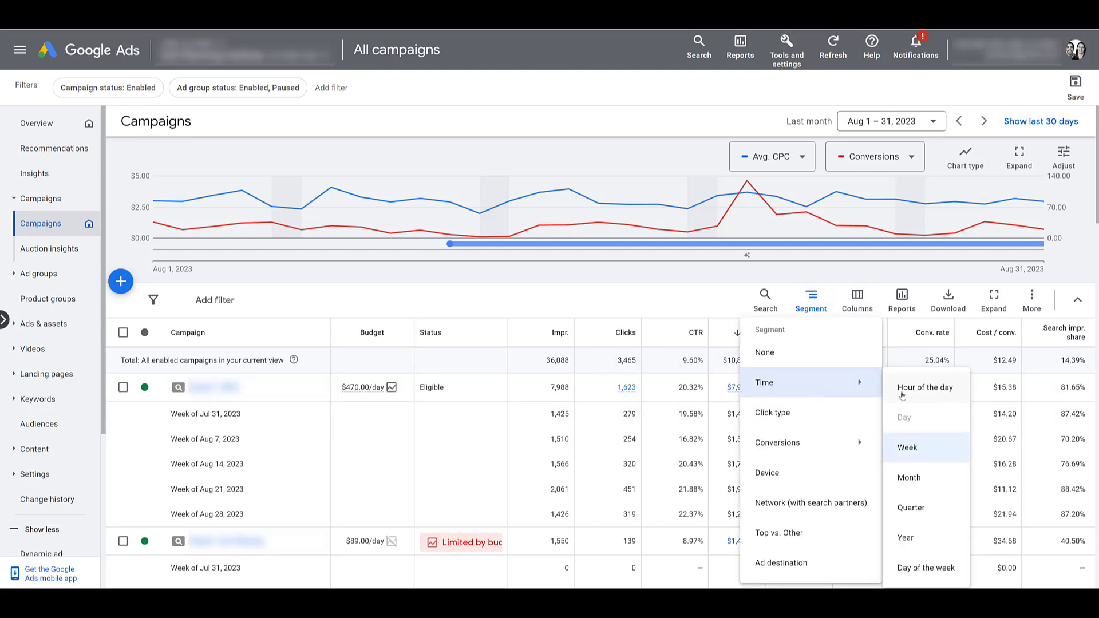
pyautogui.moveTo(905, 418)
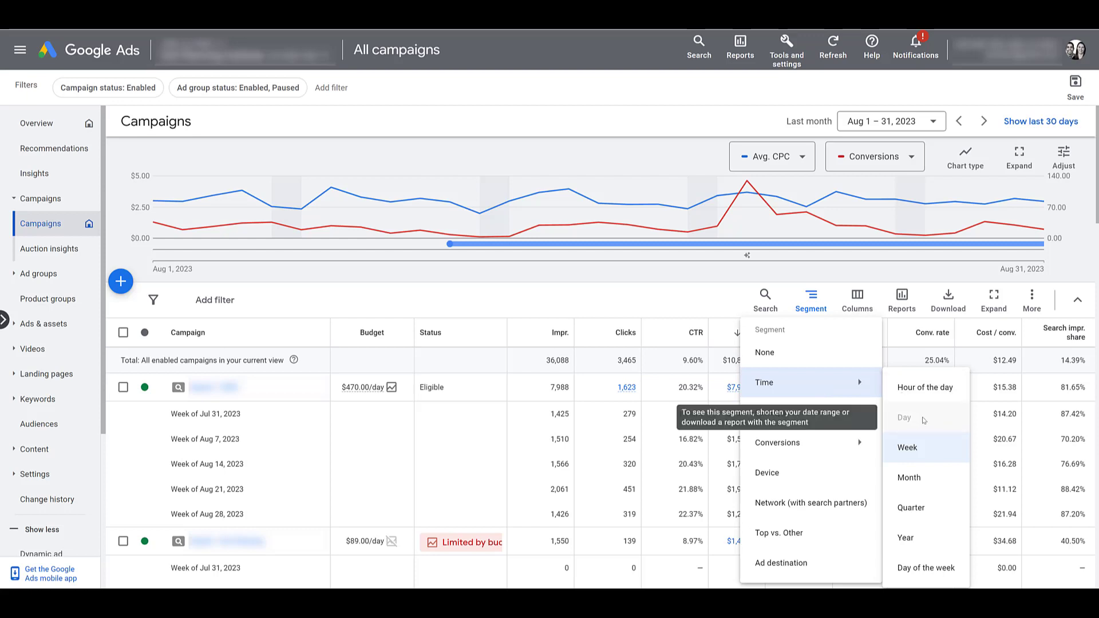
pyautogui.moveTo(926, 477)
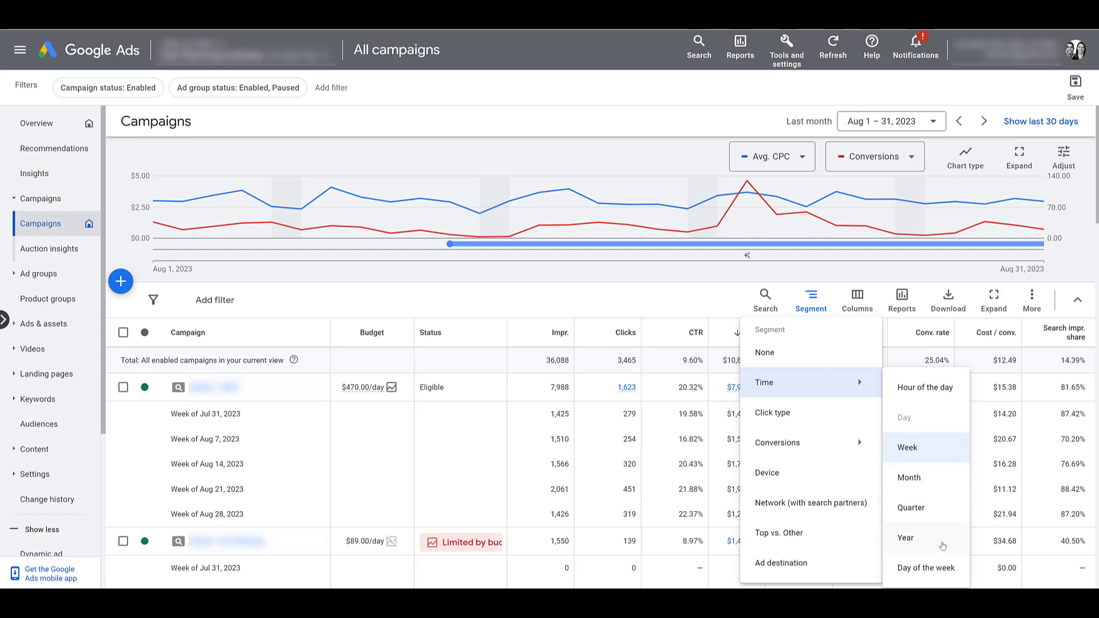
pyautogui.moveTo(943, 568)
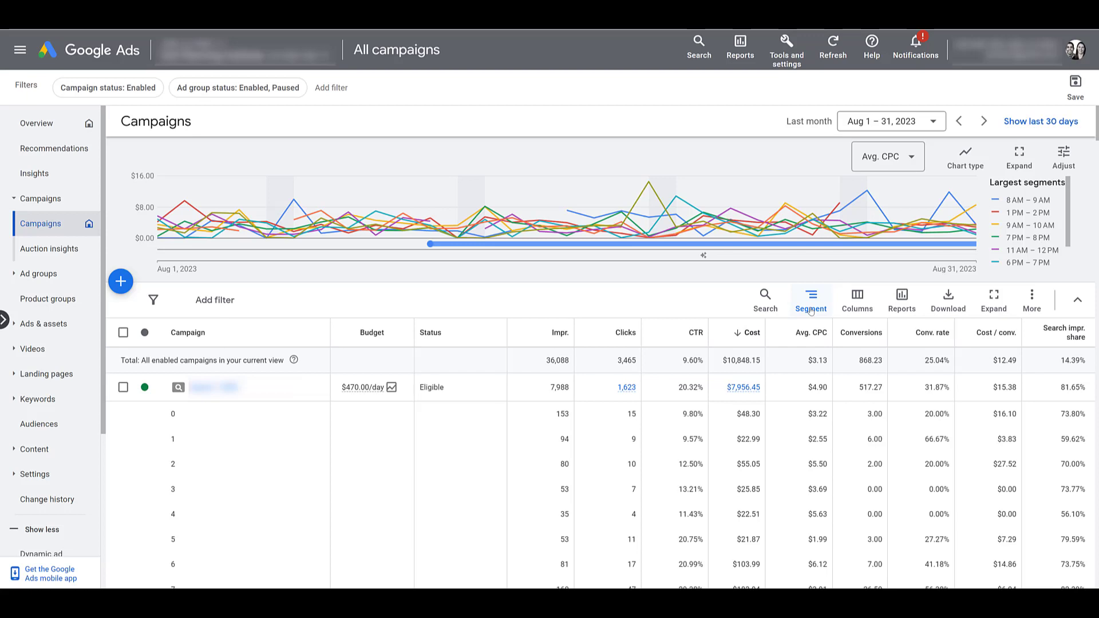
# Segment campaigns by click type, such as Headline, Sitelink and Mobile clicks-to-call
pyautogui.click(810, 299)
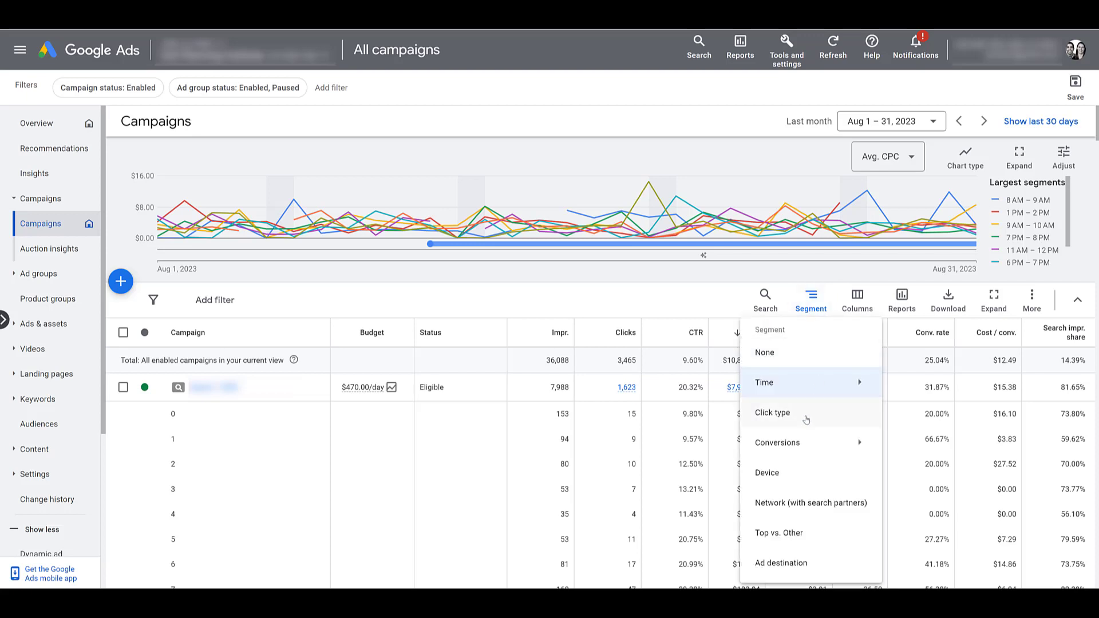
pyautogui.click(772, 413)
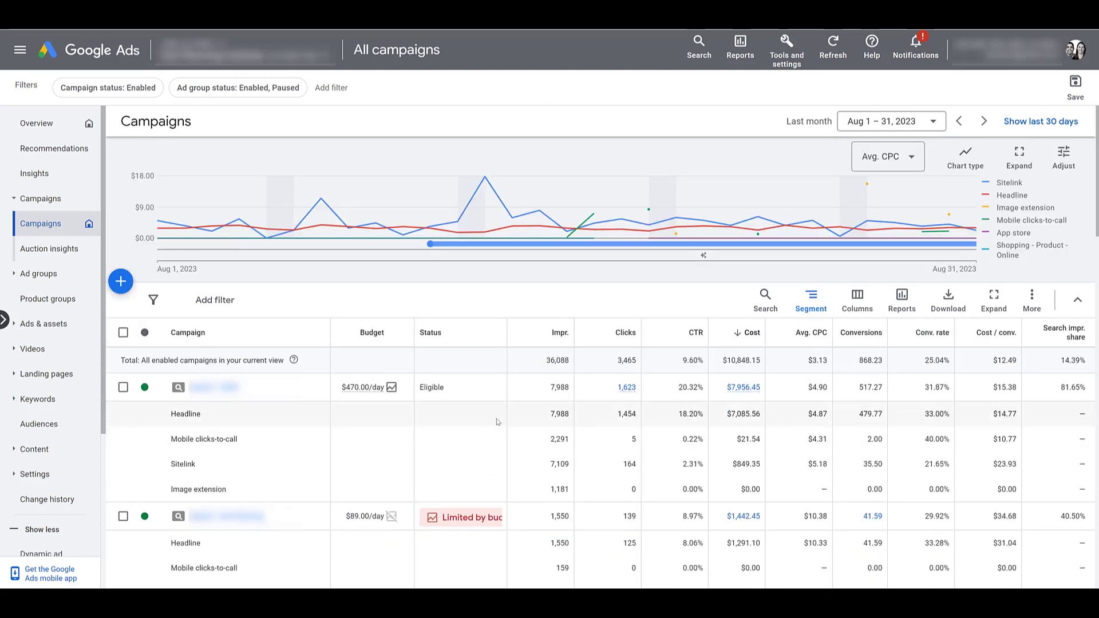
pyautogui.moveTo(273, 415)
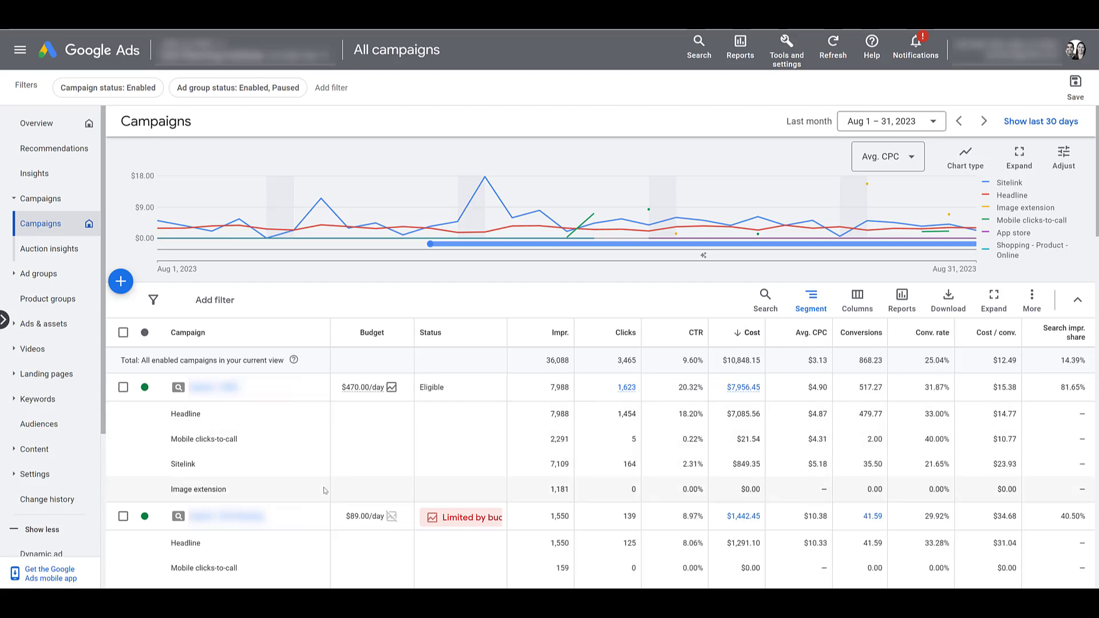
pyautogui.moveTo(375, 226)
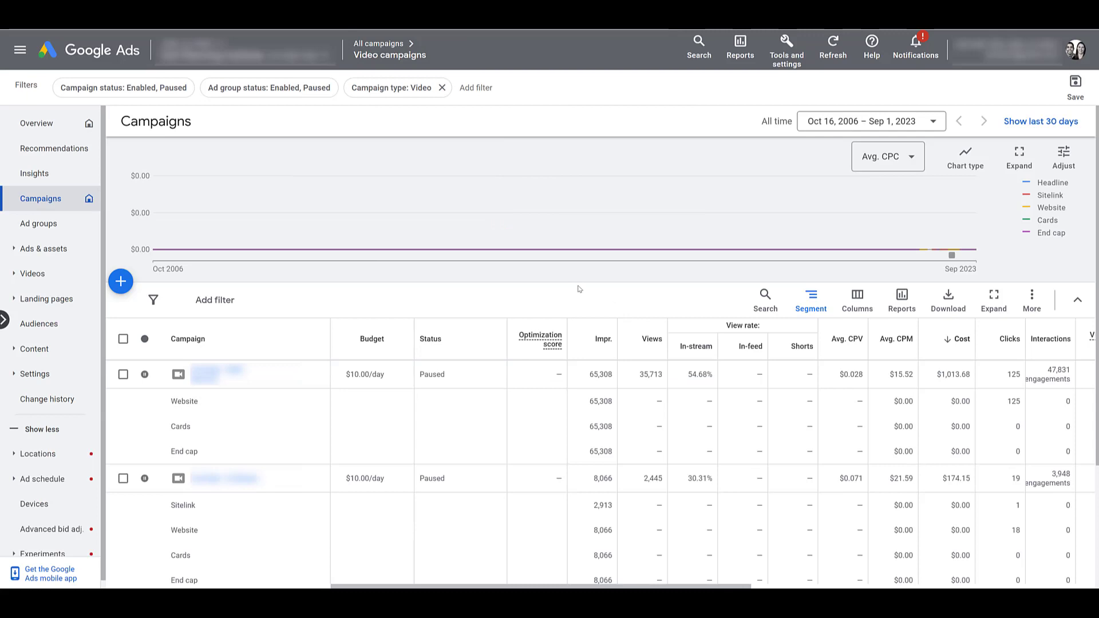
pyautogui.moveTo(307, 434)
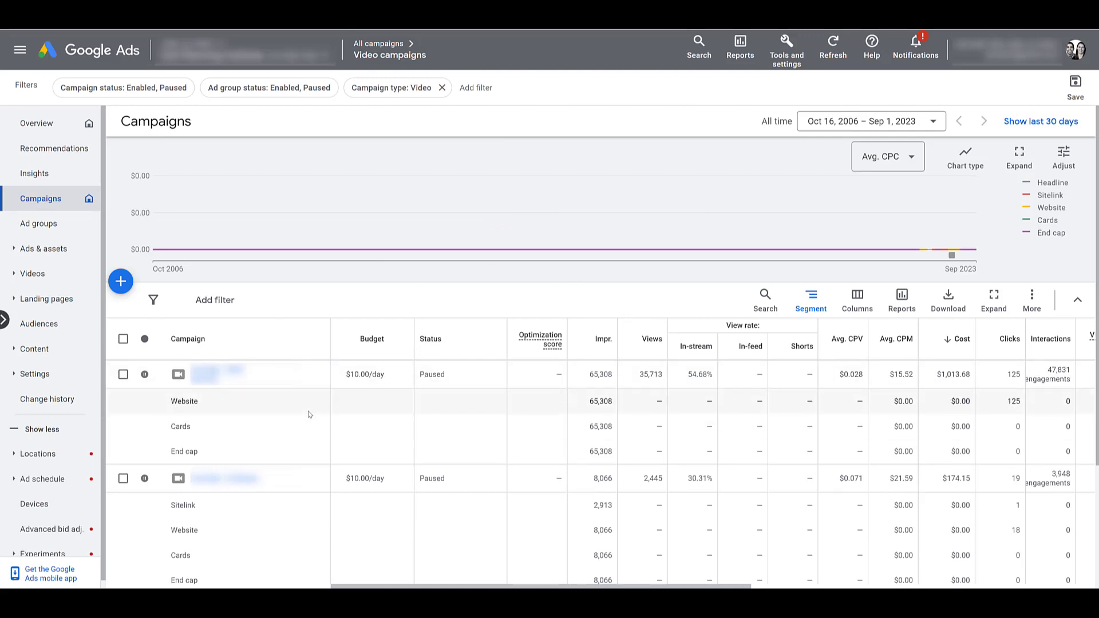
pyautogui.moveTo(291, 406)
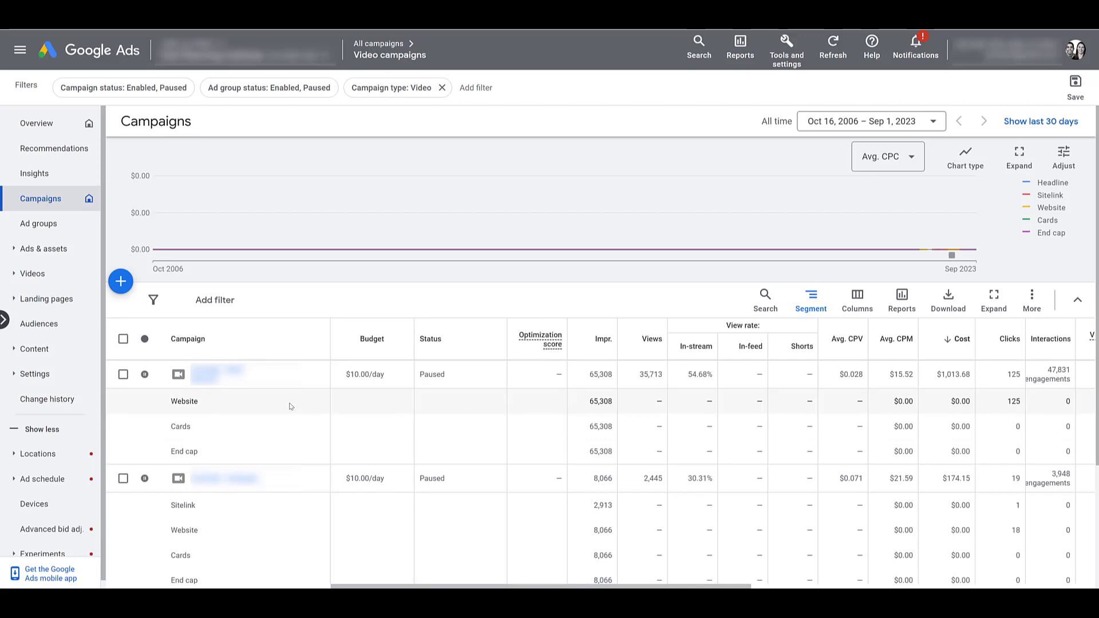
pyautogui.moveTo(301, 437)
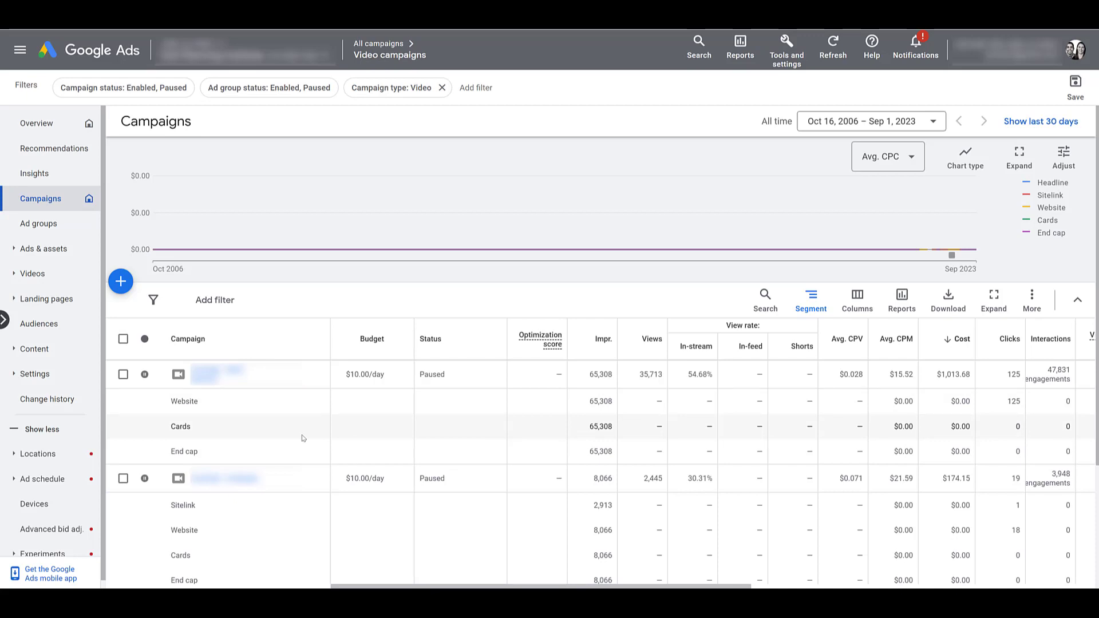
pyautogui.moveTo(312, 452)
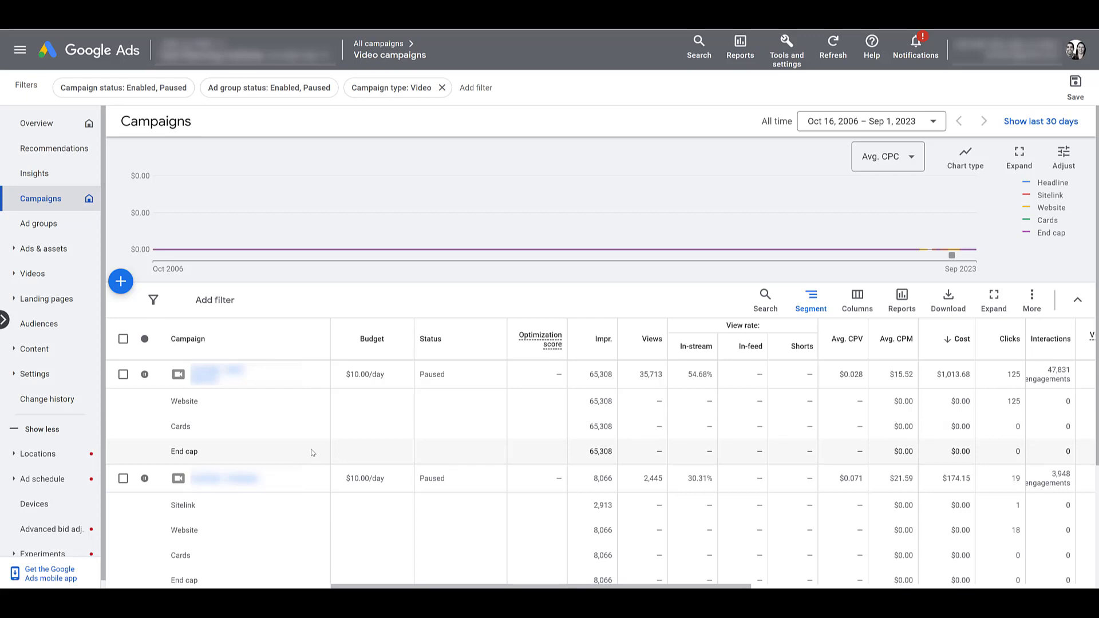
pyautogui.moveTo(293, 505)
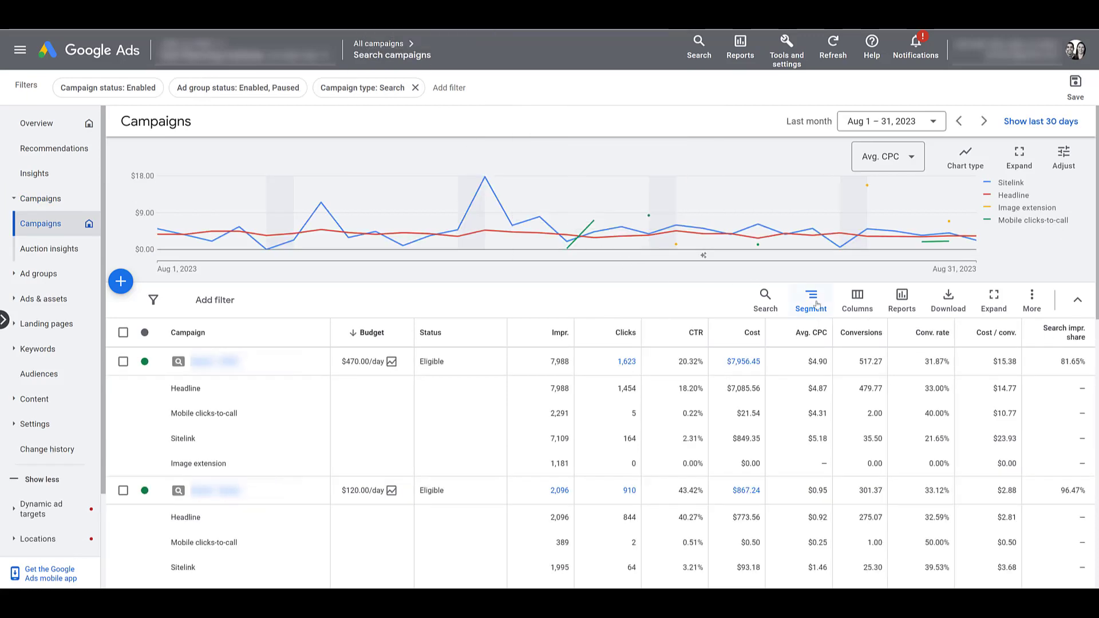
# Show the segment options to choose Conversions > Conversion action
pyautogui.click(811, 300)
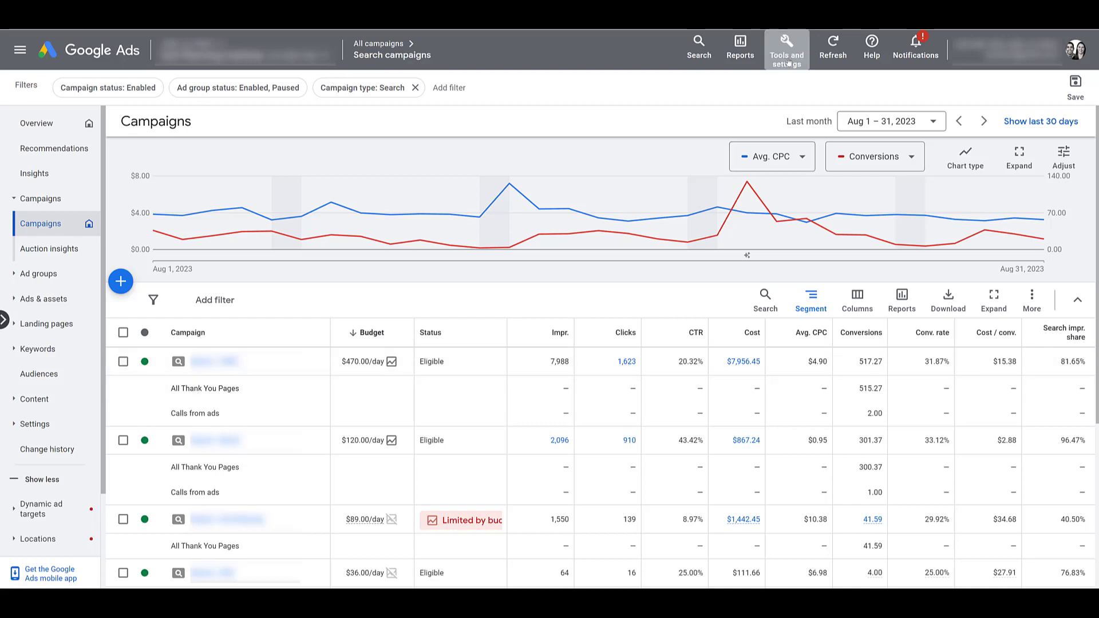
pyautogui.moveTo(789, 74)
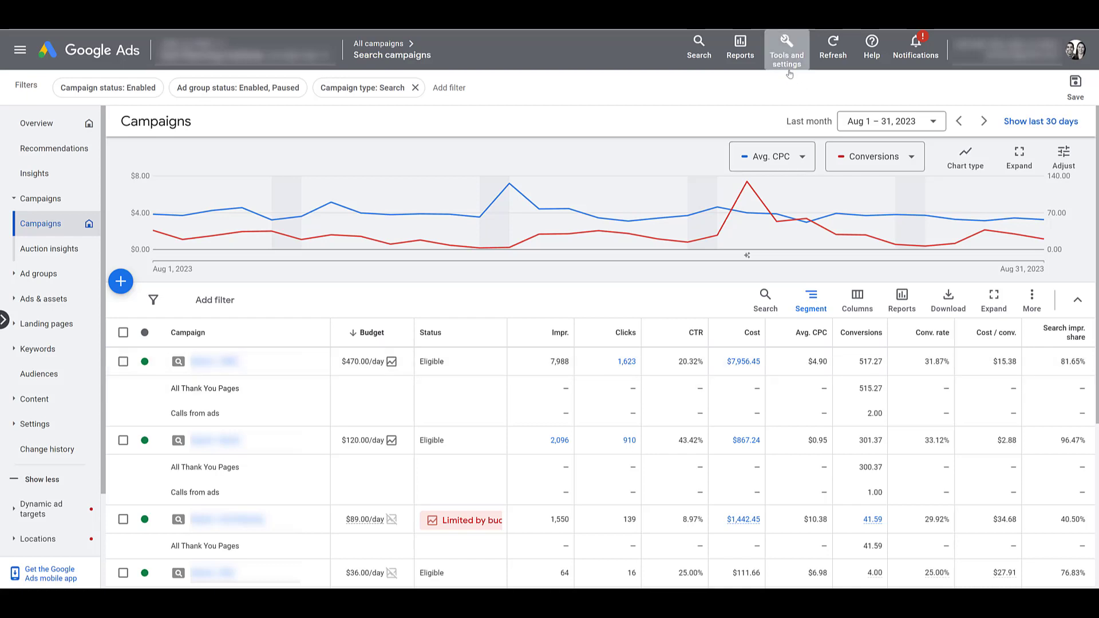
# Dismiss Tools and settings and show the conversions segment options
pyautogui.click(787, 47)
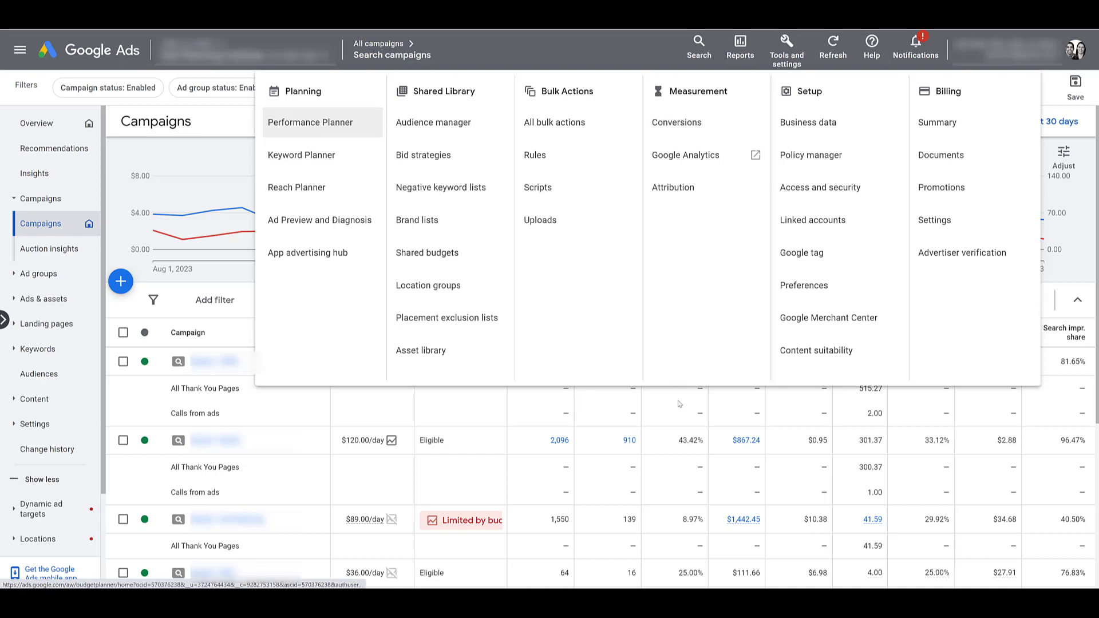
pyautogui.click(810, 300)
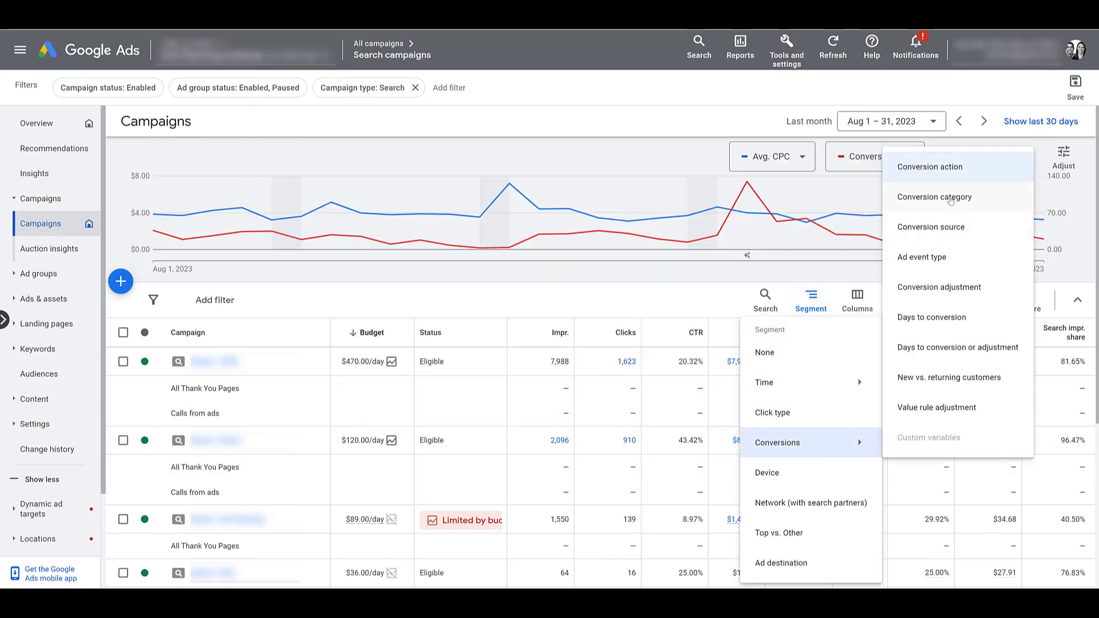
pyautogui.moveTo(934, 197)
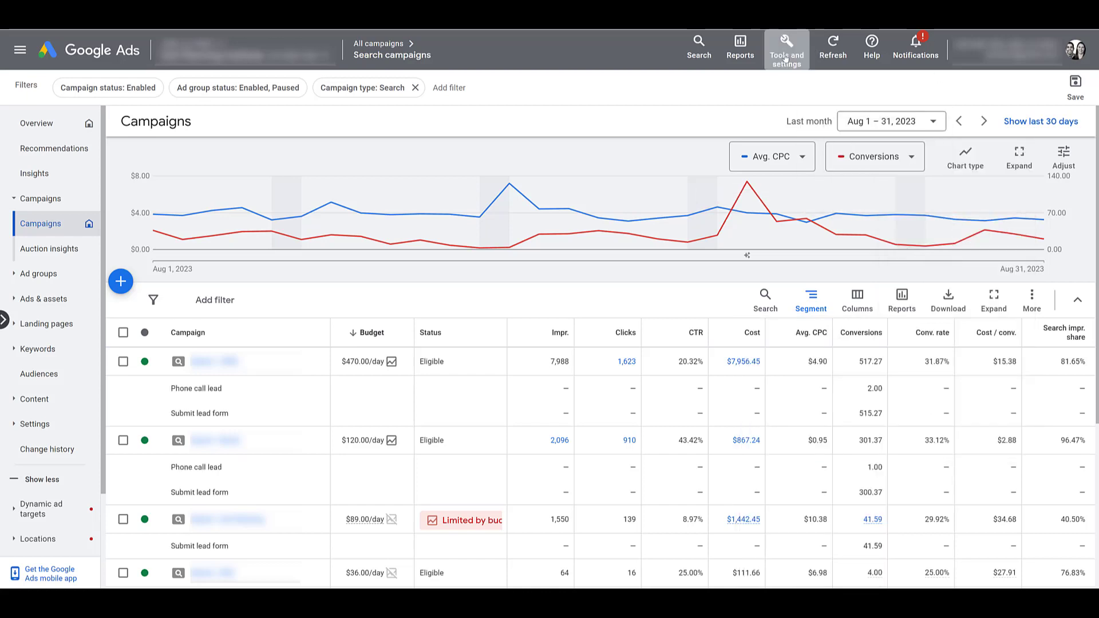
pyautogui.moveTo(828, 345)
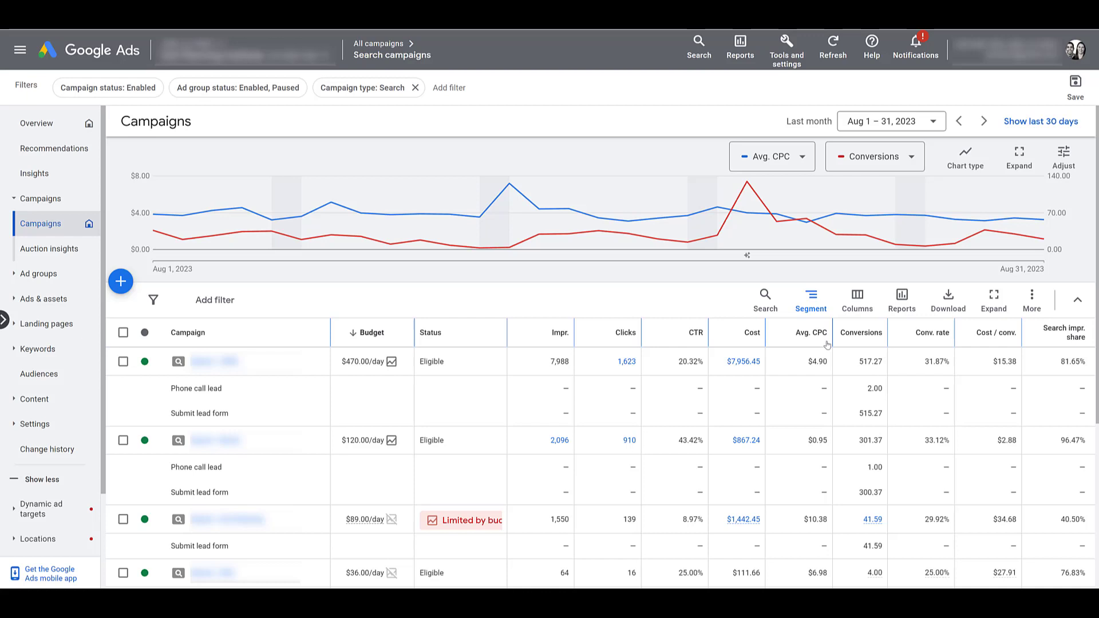
pyautogui.moveTo(691, 410)
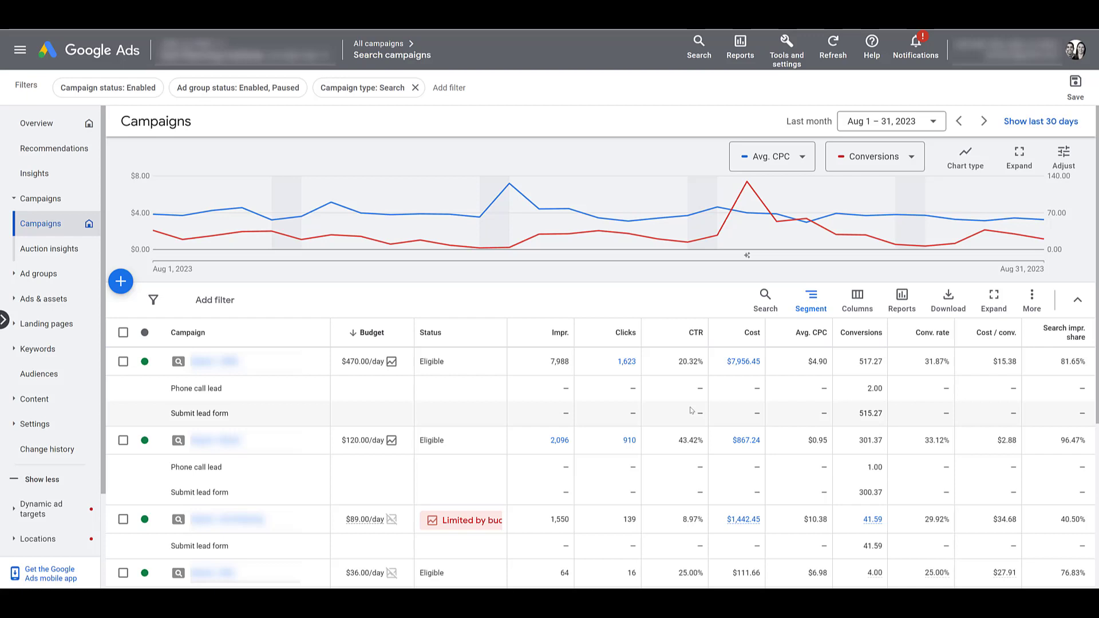
# Reopen the segment options to compare conversion action, category, source and days to conversion
pyautogui.click(809, 300)
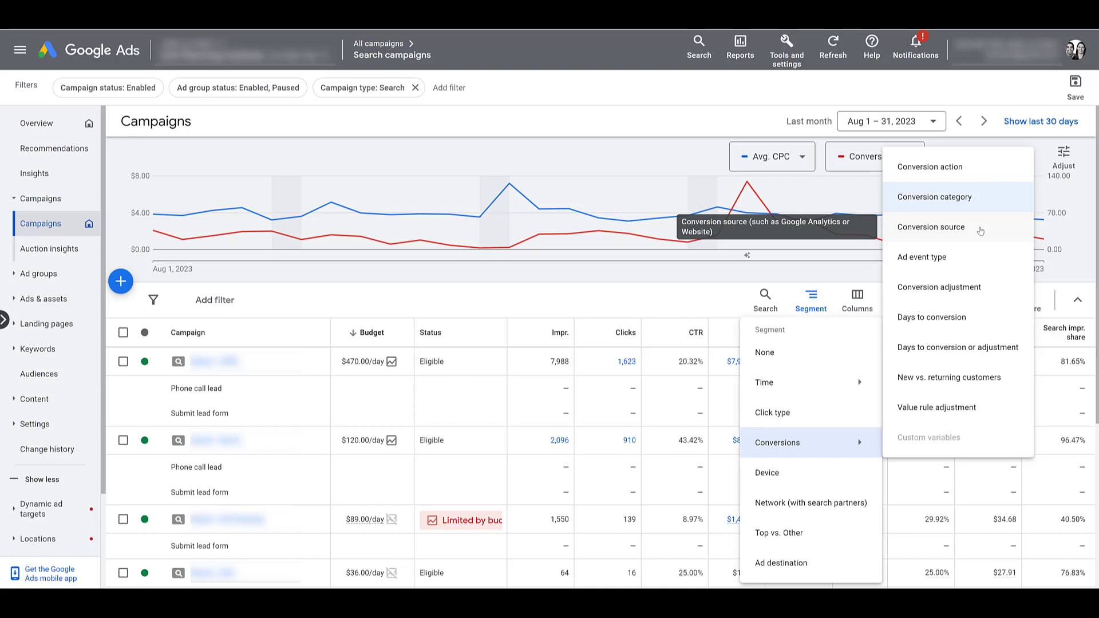
pyautogui.moveTo(955, 257)
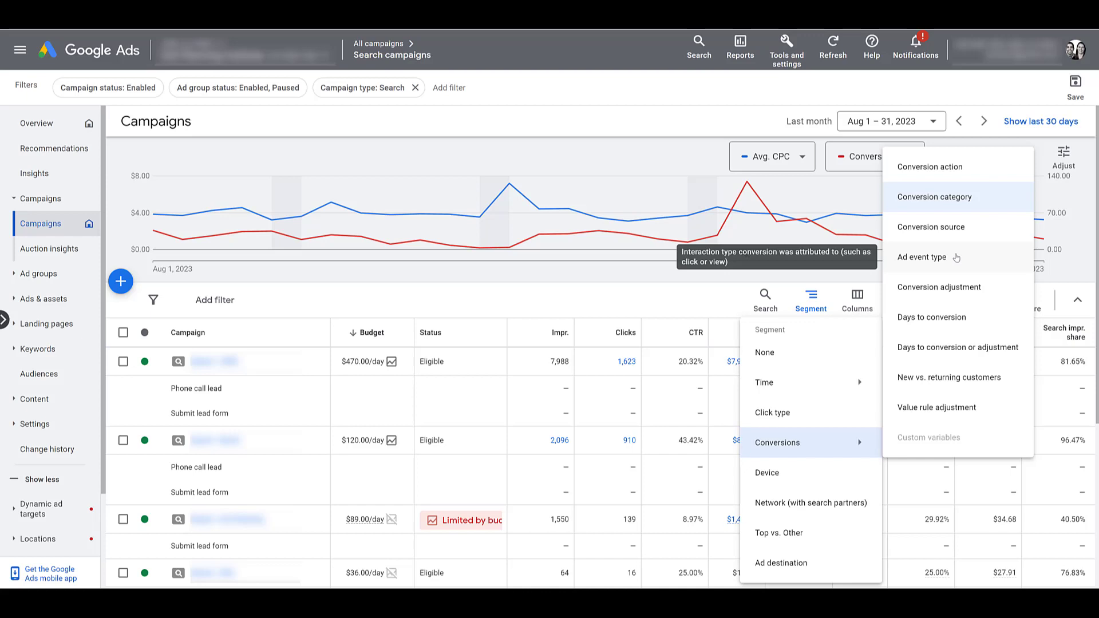
pyautogui.moveTo(946, 290)
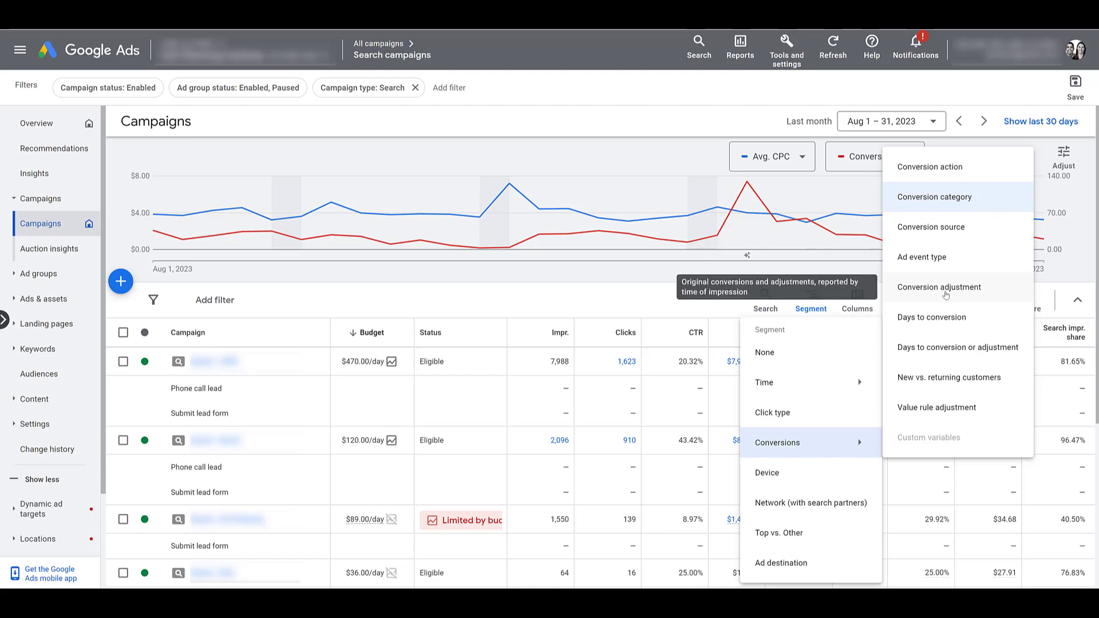
pyautogui.moveTo(944, 294)
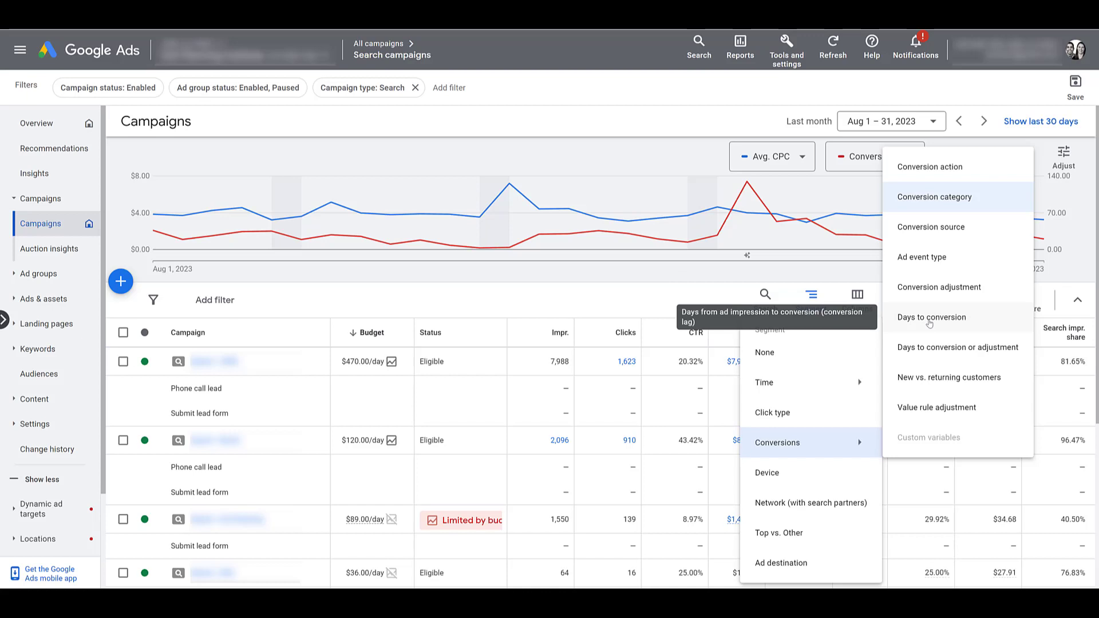
pyautogui.moveTo(931, 324)
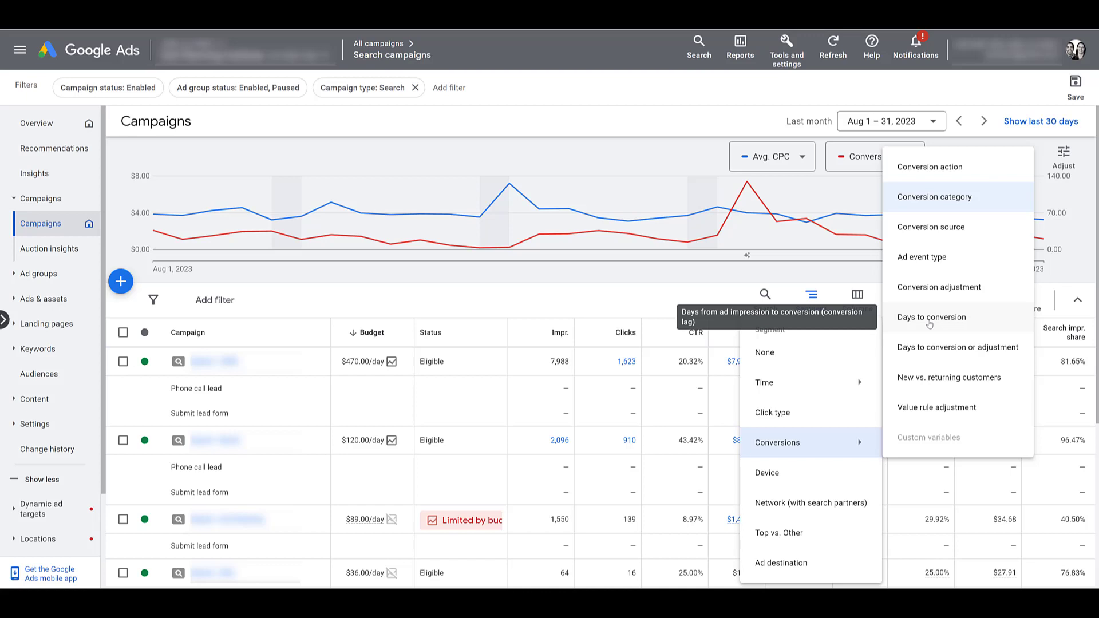
pyautogui.moveTo(927, 353)
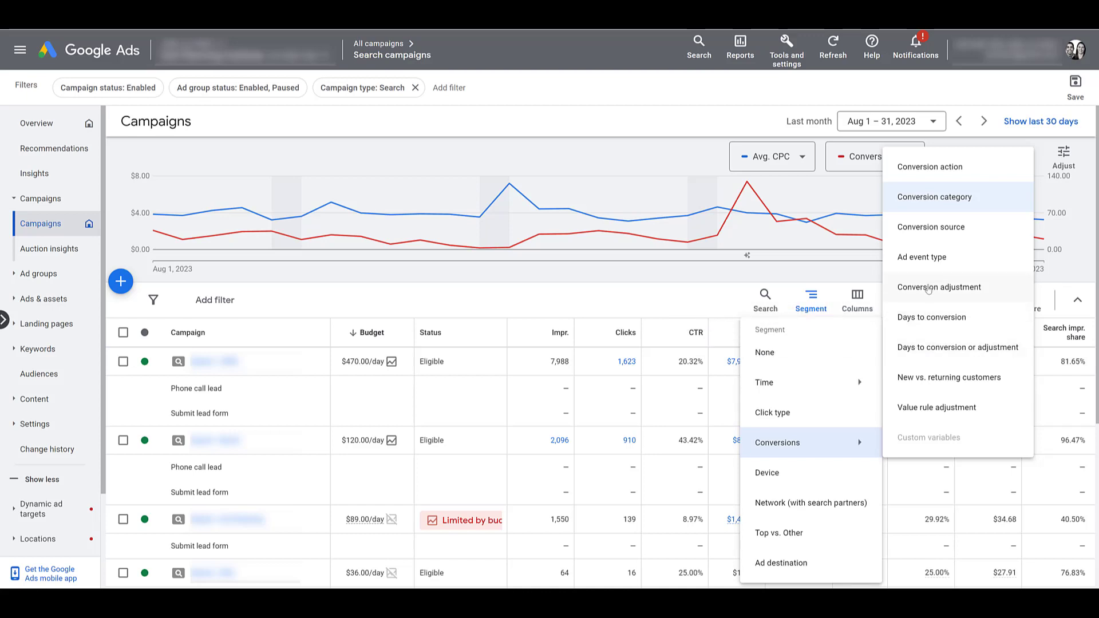
pyautogui.moveTo(936, 353)
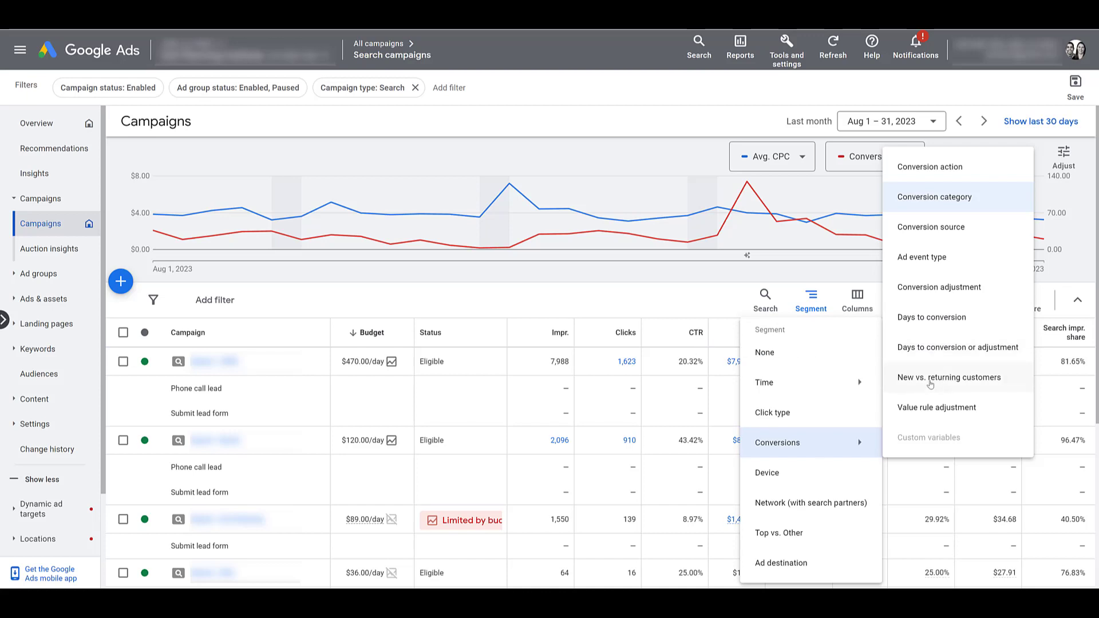
pyautogui.moveTo(930, 385)
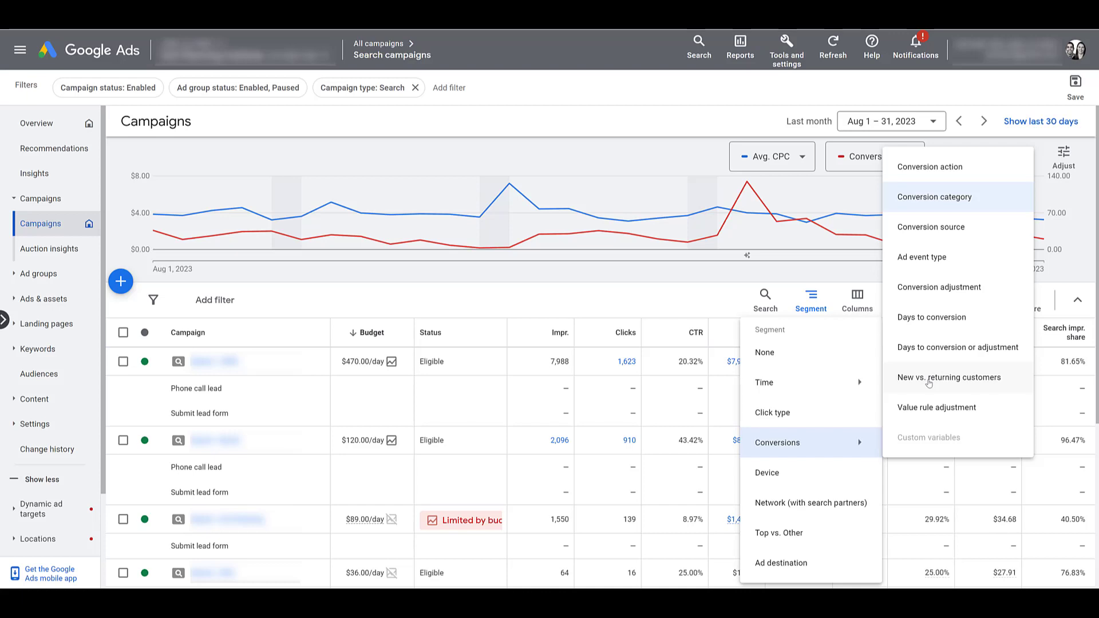
pyautogui.moveTo(921, 418)
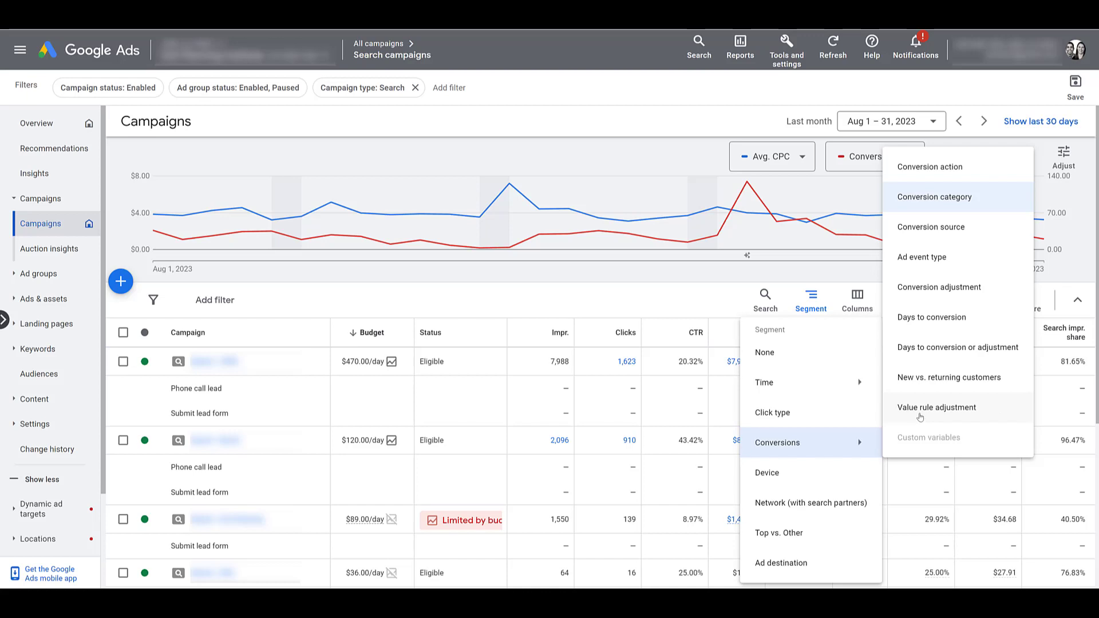
pyautogui.moveTo(918, 412)
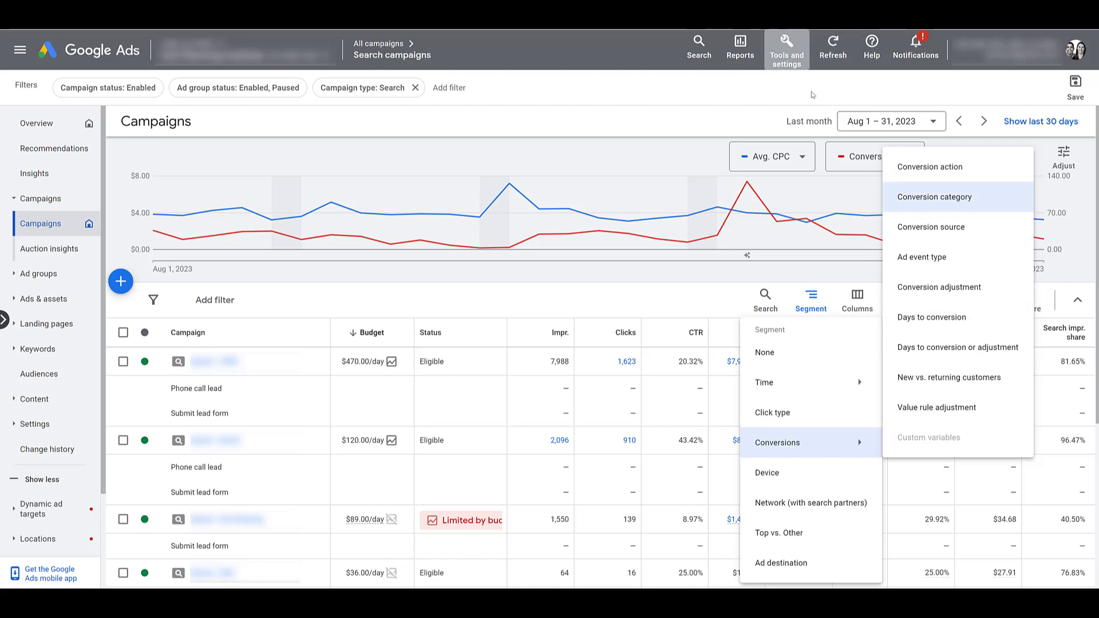
pyautogui.moveTo(920, 415)
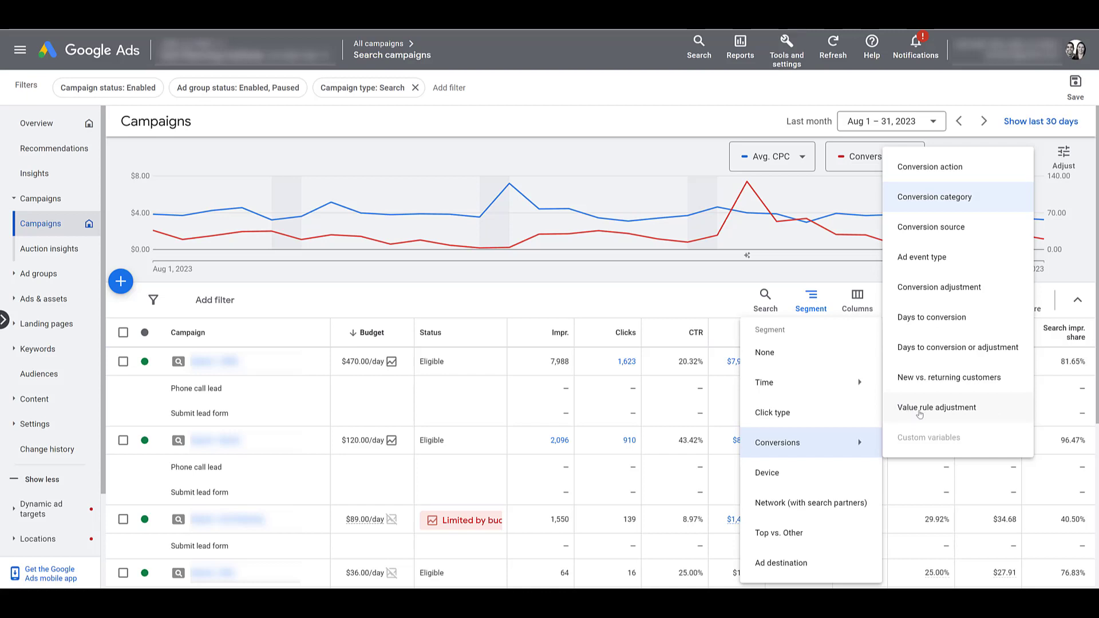
pyautogui.moveTo(932, 415)
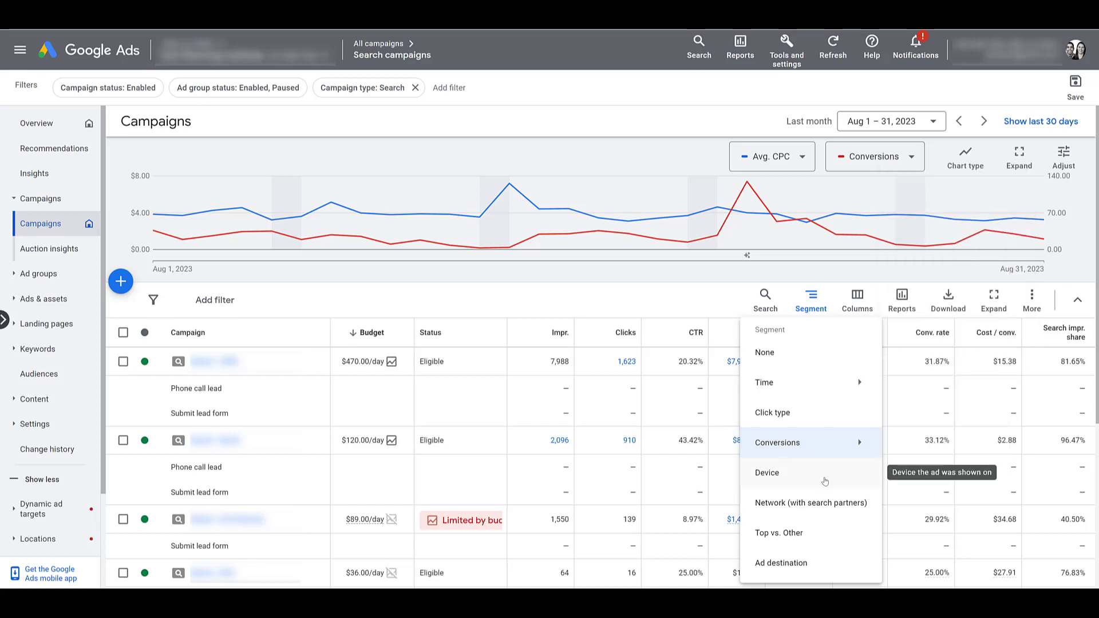
# Segment the campaigns table by Device into computers, mobile phones and tablets
pyautogui.click(767, 472)
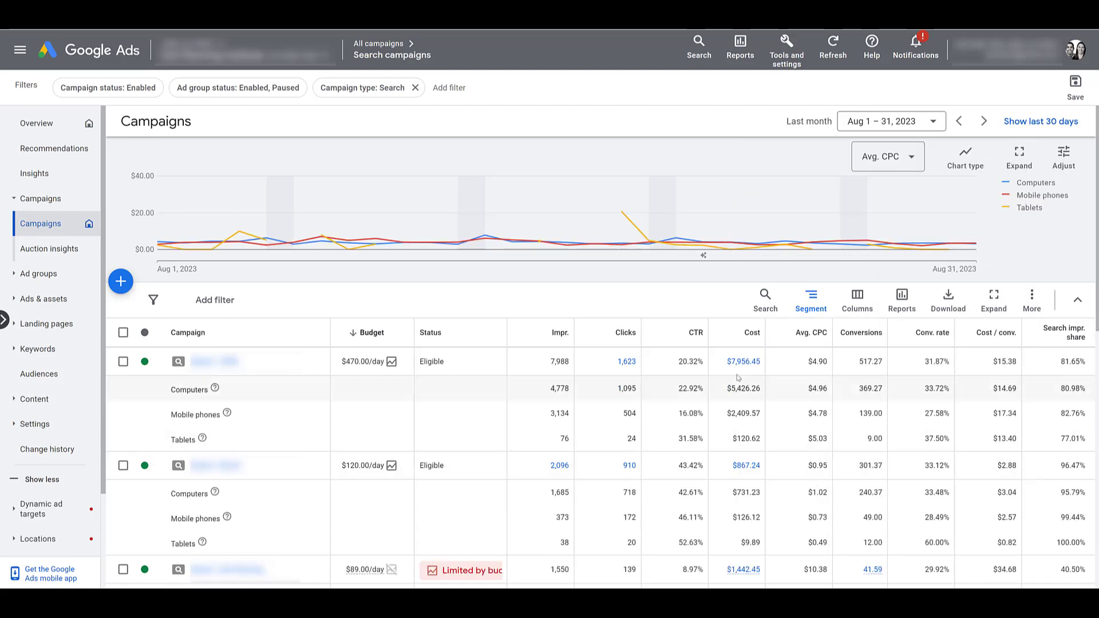
pyautogui.moveTo(777, 388)
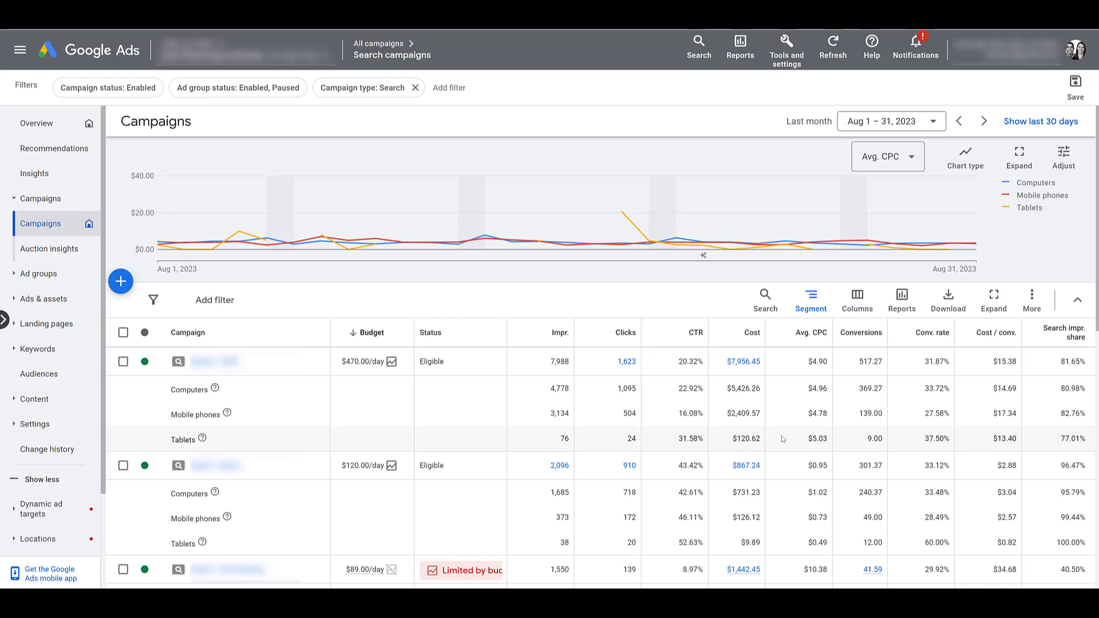
# Segment campaigns by Network (with search partners) into Google search and search partners rows
pyautogui.click(811, 300)
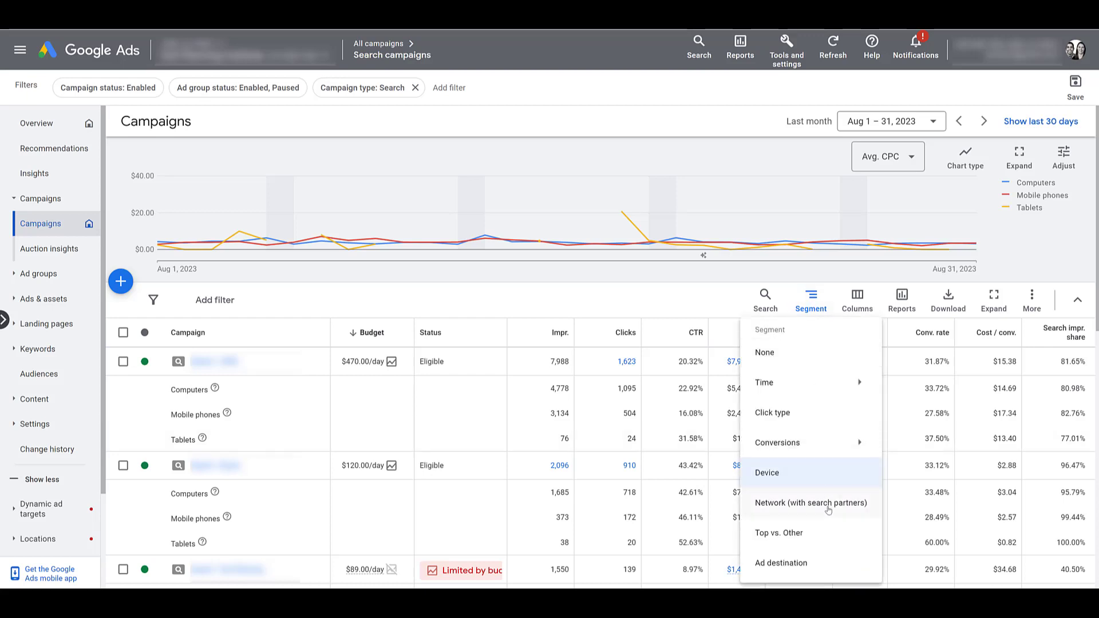
pyautogui.click(810, 503)
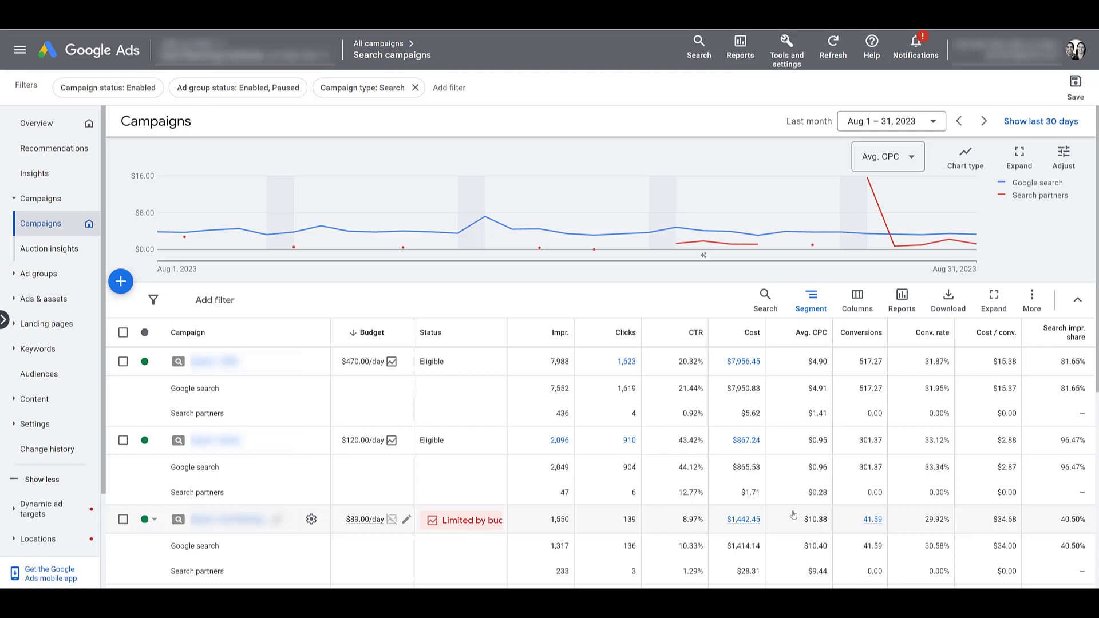
pyautogui.moveTo(790, 513)
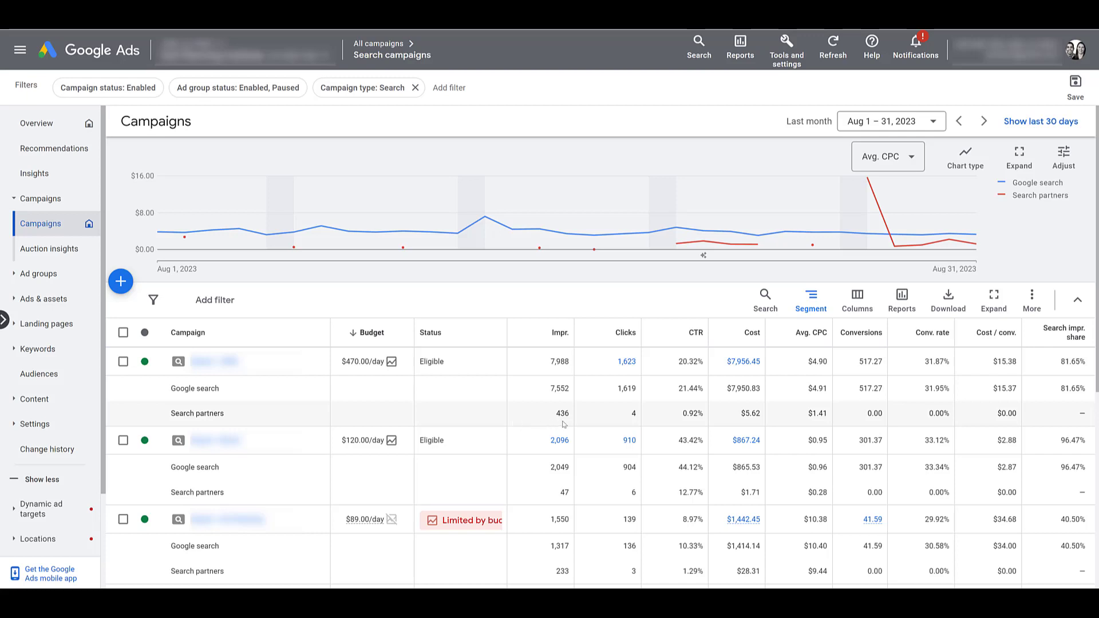
pyautogui.moveTo(657, 427)
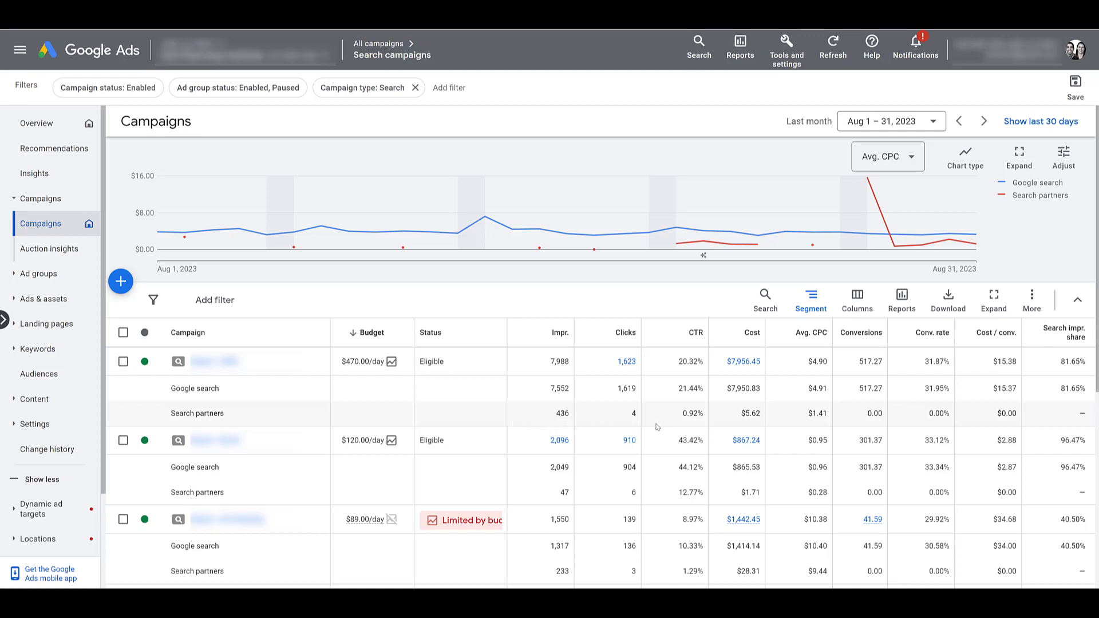
pyautogui.moveTo(681, 420)
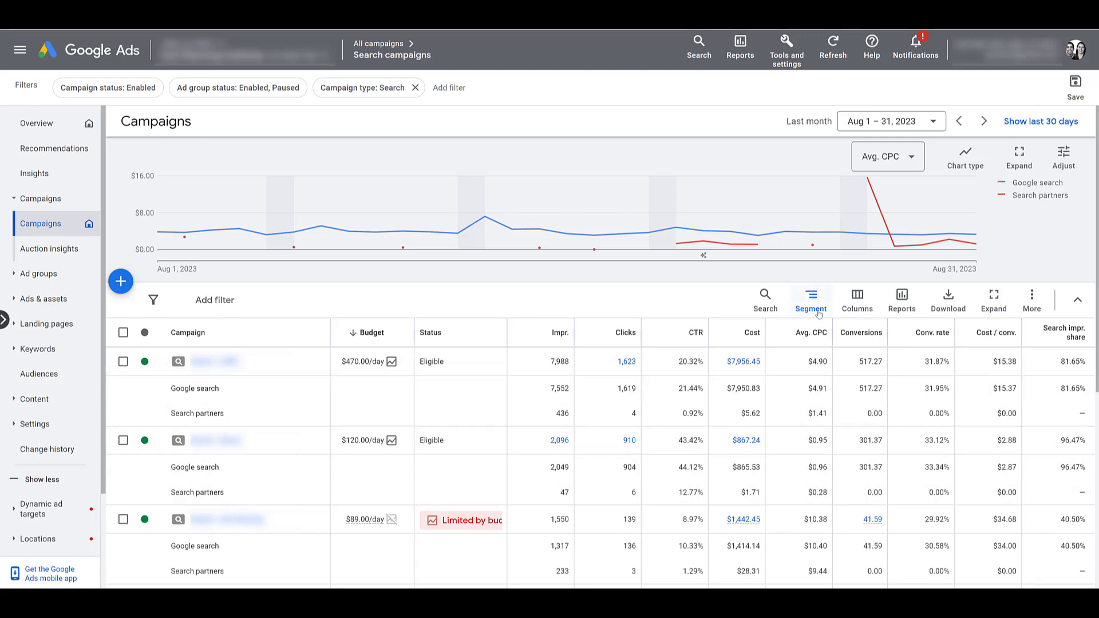
# Segment campaigns by Top vs. Other into Google search top, other and cross-network rows
pyautogui.click(811, 300)
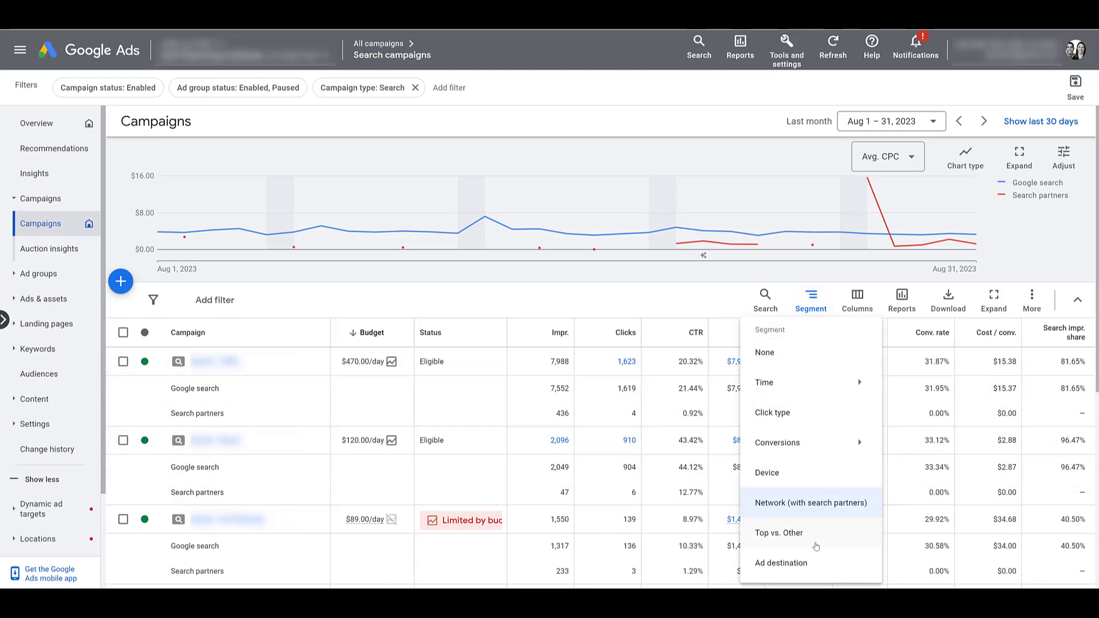
pyautogui.click(811, 503)
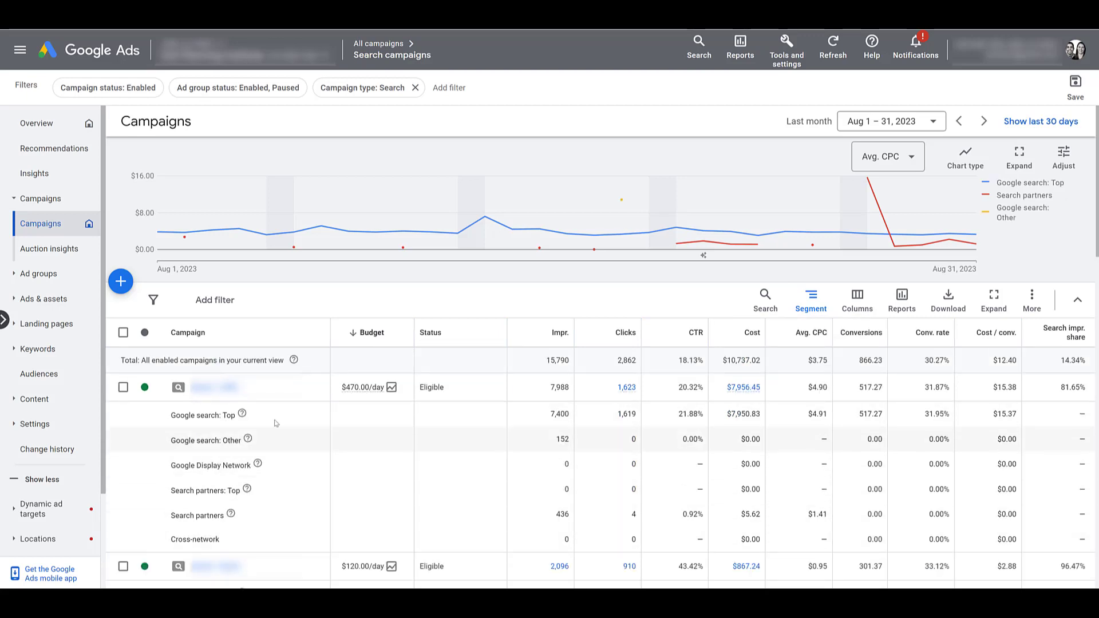
pyautogui.moveTo(252, 412)
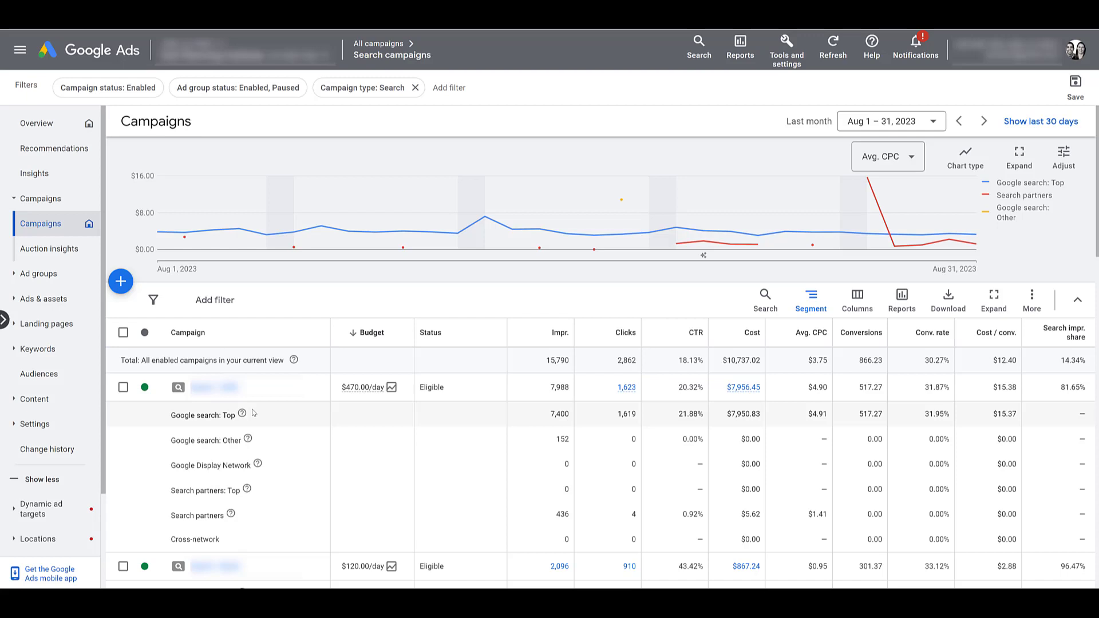
pyautogui.moveTo(260, 416)
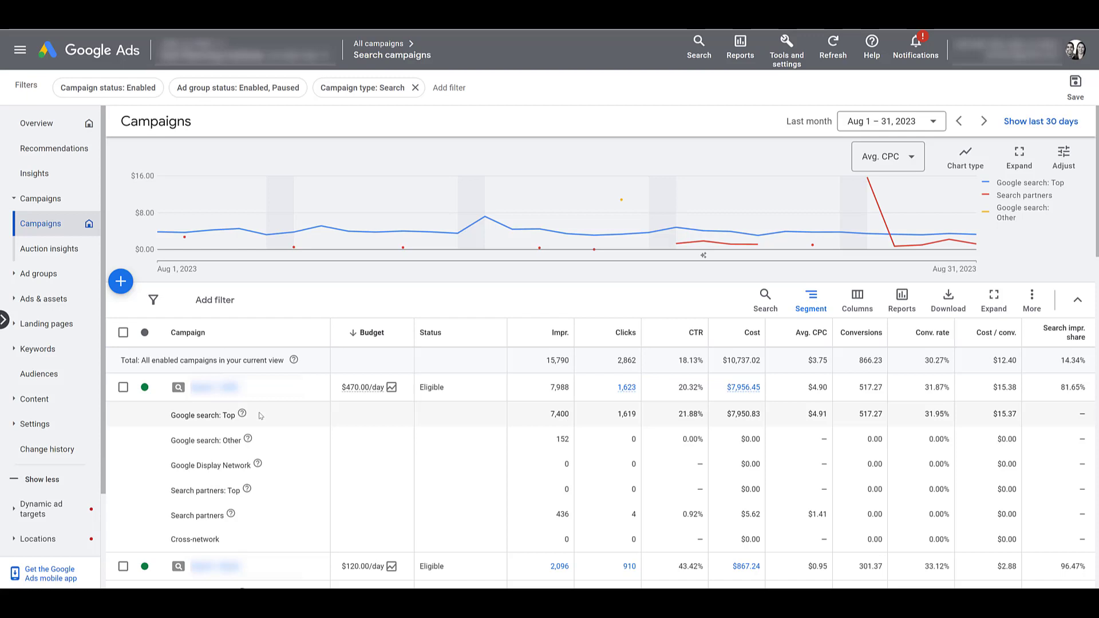
pyautogui.moveTo(278, 443)
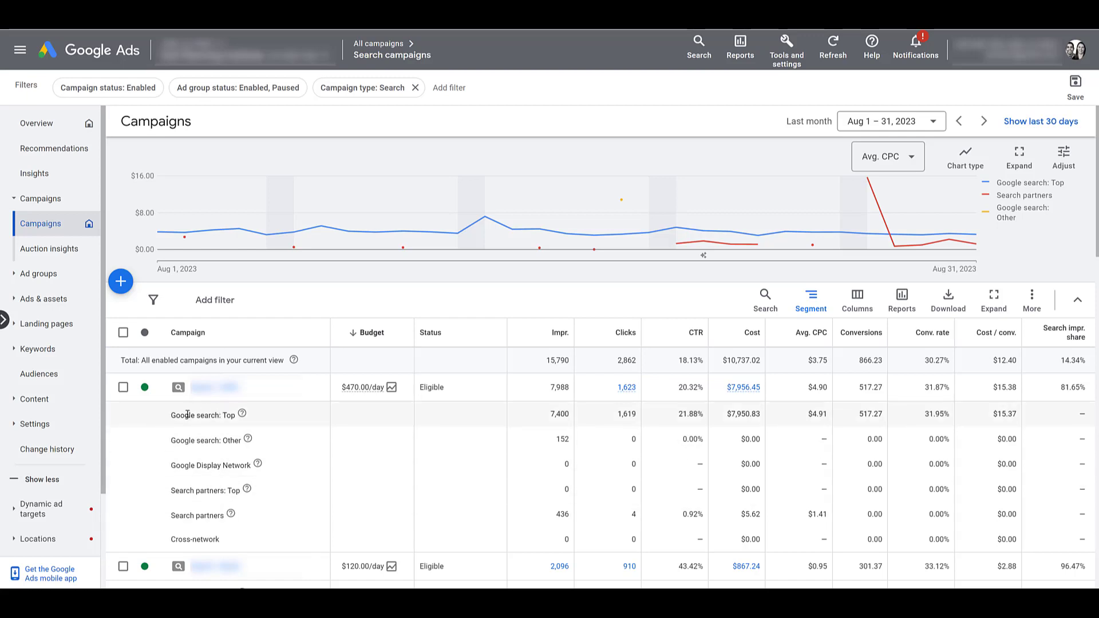
pyautogui.moveTo(288, 491)
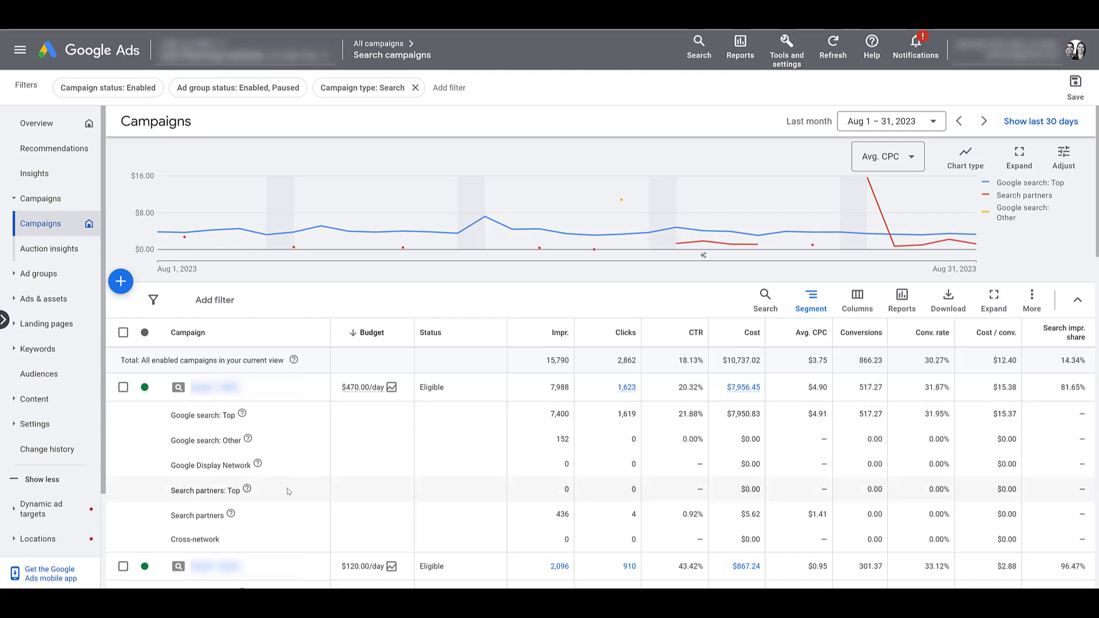
pyautogui.moveTo(335, 493)
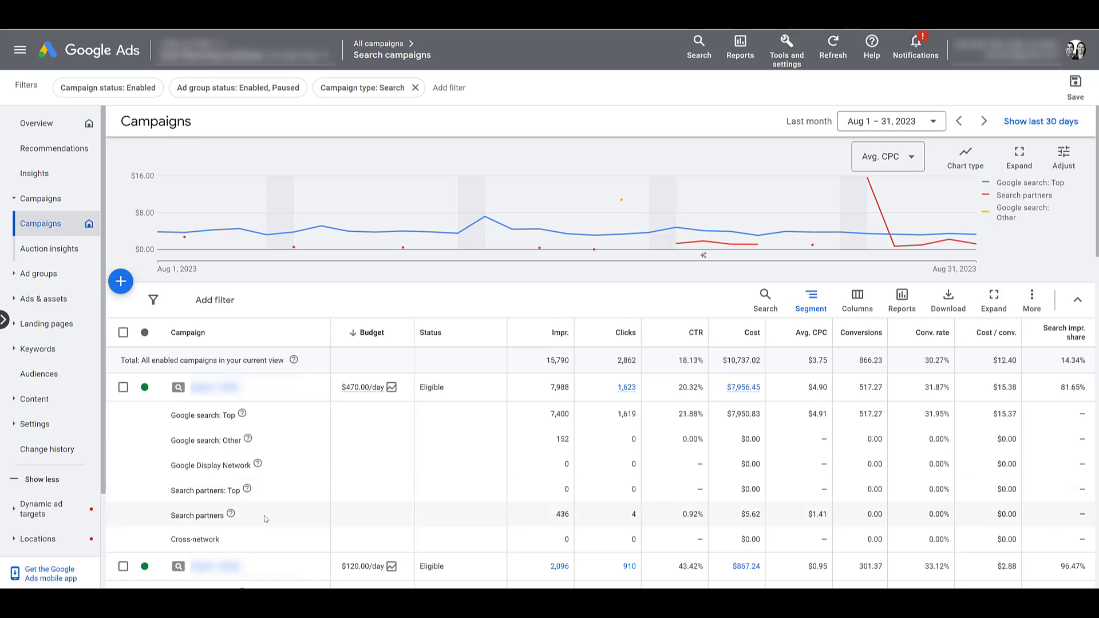
pyautogui.moveTo(281, 519)
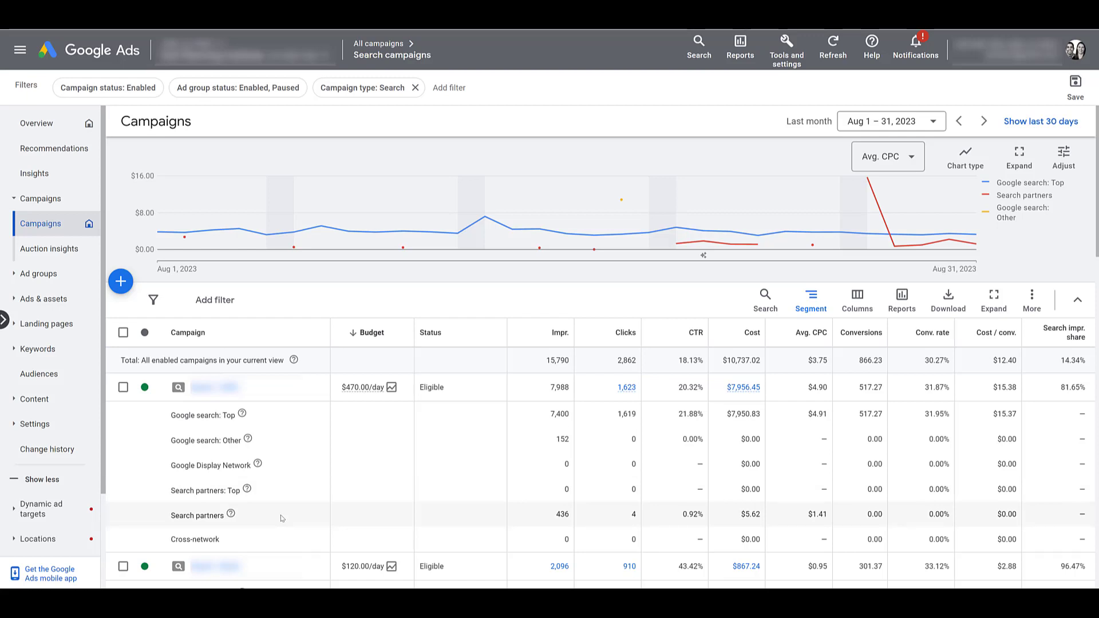
pyautogui.moveTo(297, 534)
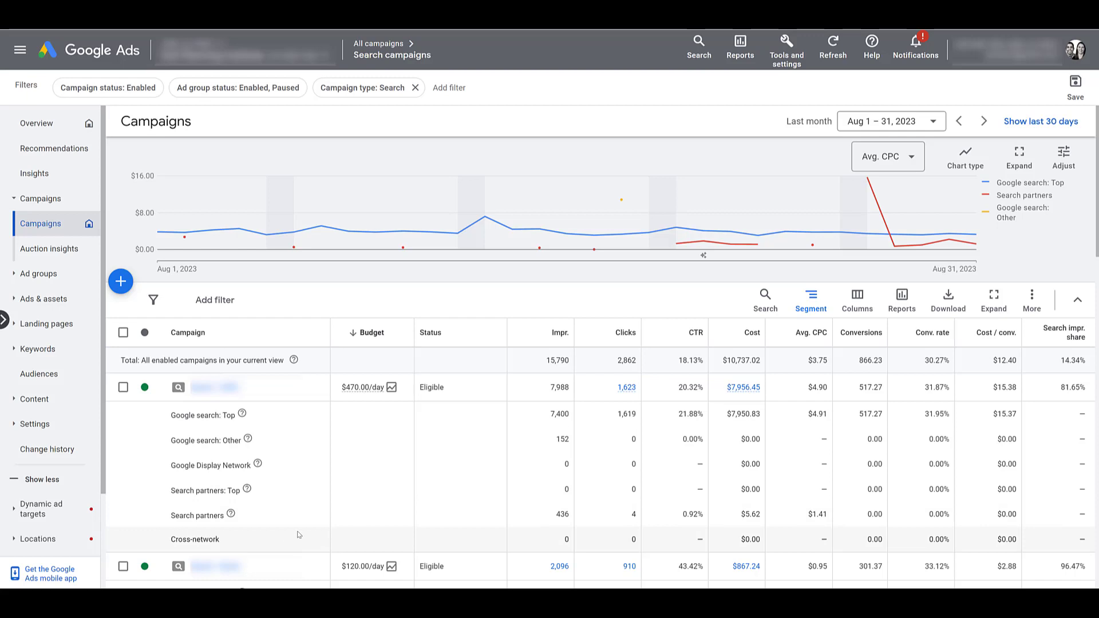
pyautogui.moveTo(234, 545)
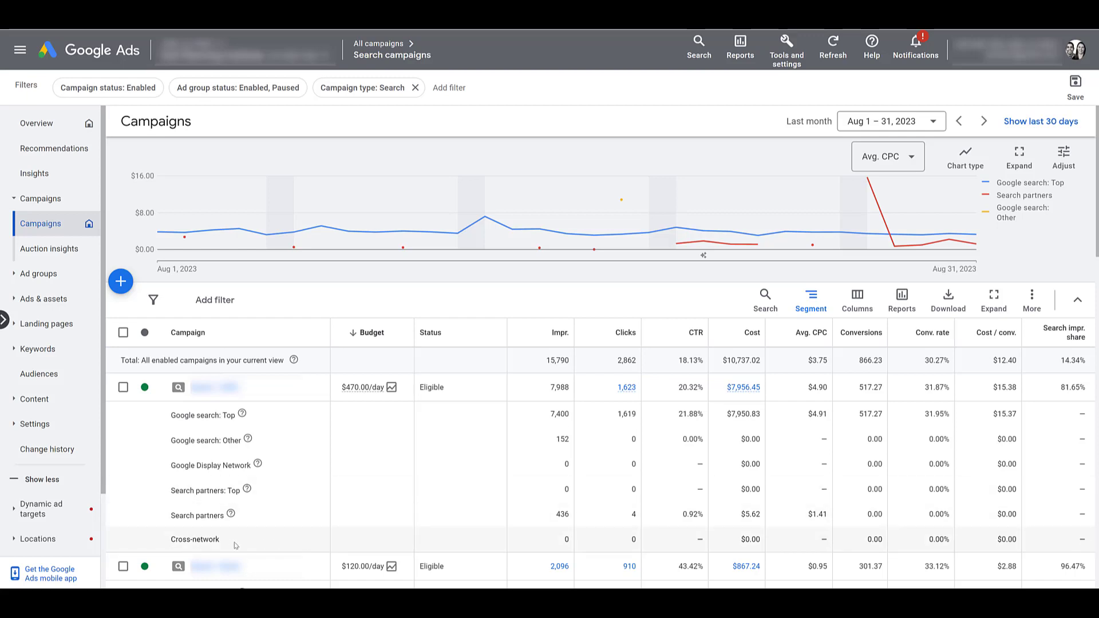
pyautogui.moveTo(266, 546)
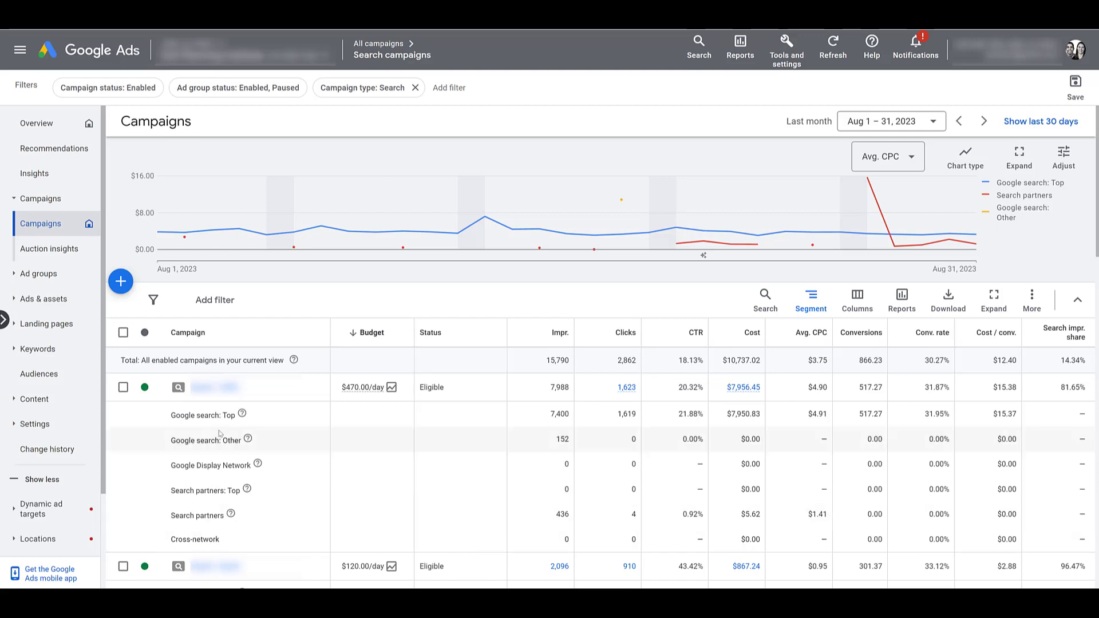
pyautogui.moveTo(263, 463)
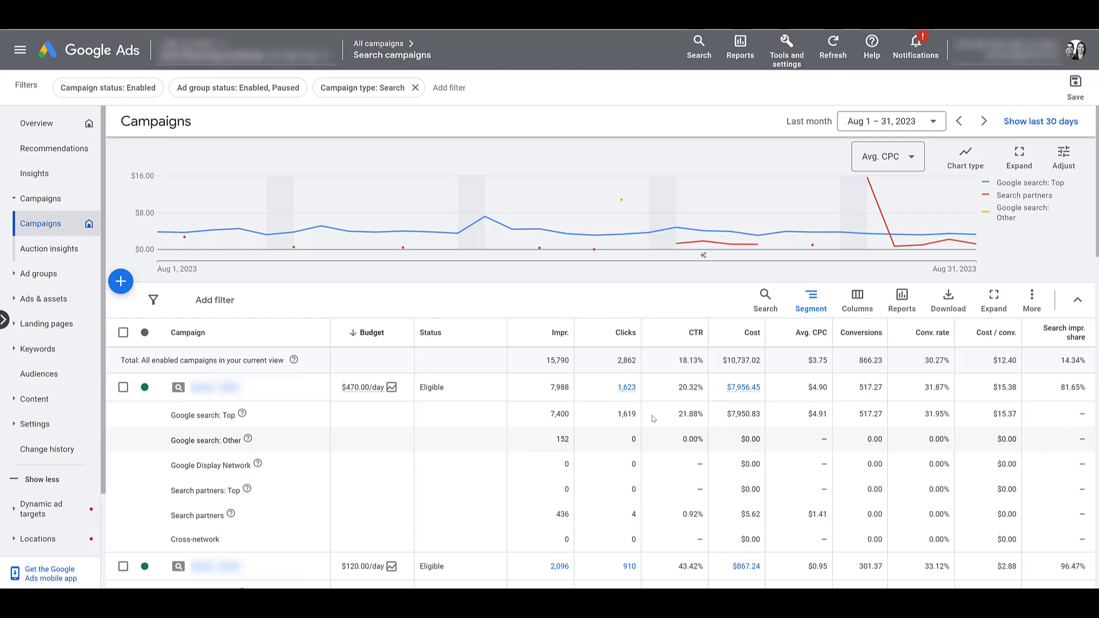
# Segment campaigns by Ad destination (Website, Phone call, Unknown) and reopen the Segment menu
pyautogui.click(811, 300)
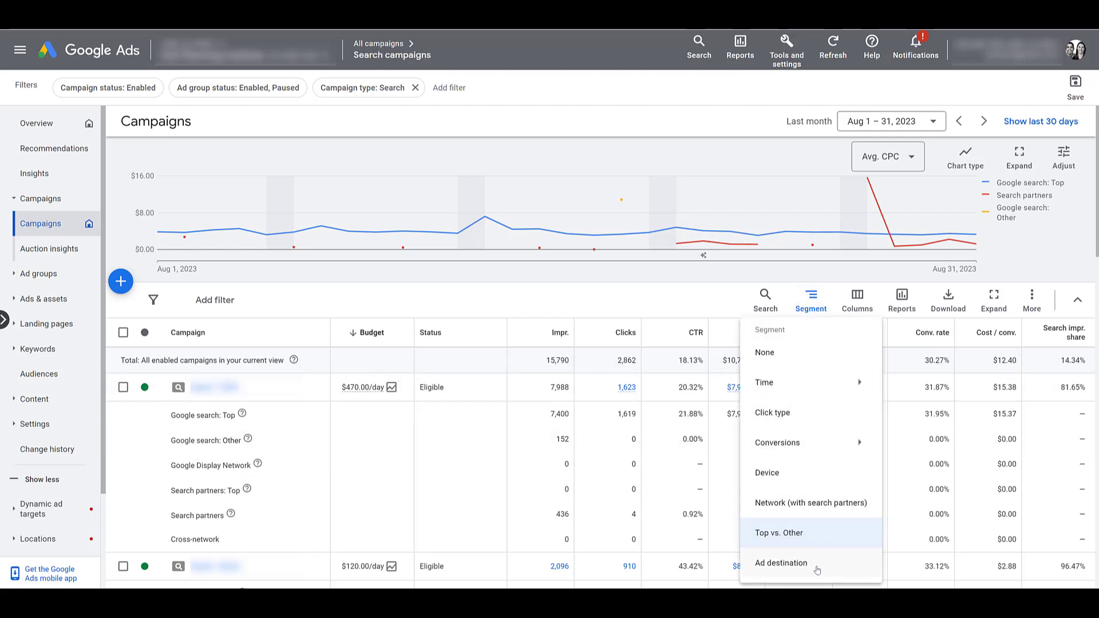
pyautogui.click(781, 563)
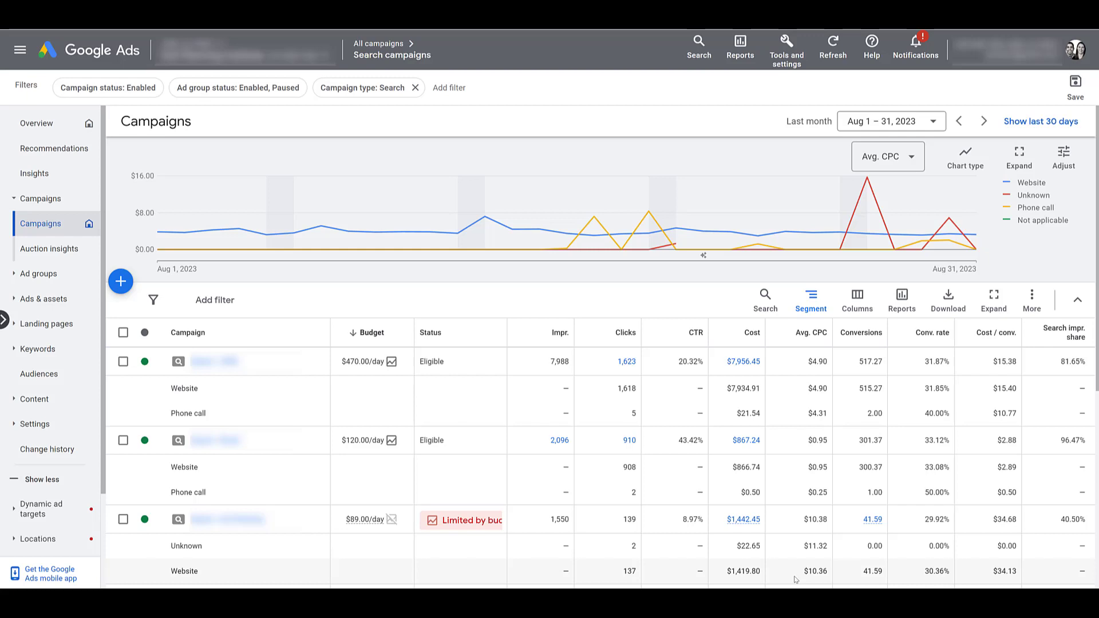
pyautogui.click(811, 300)
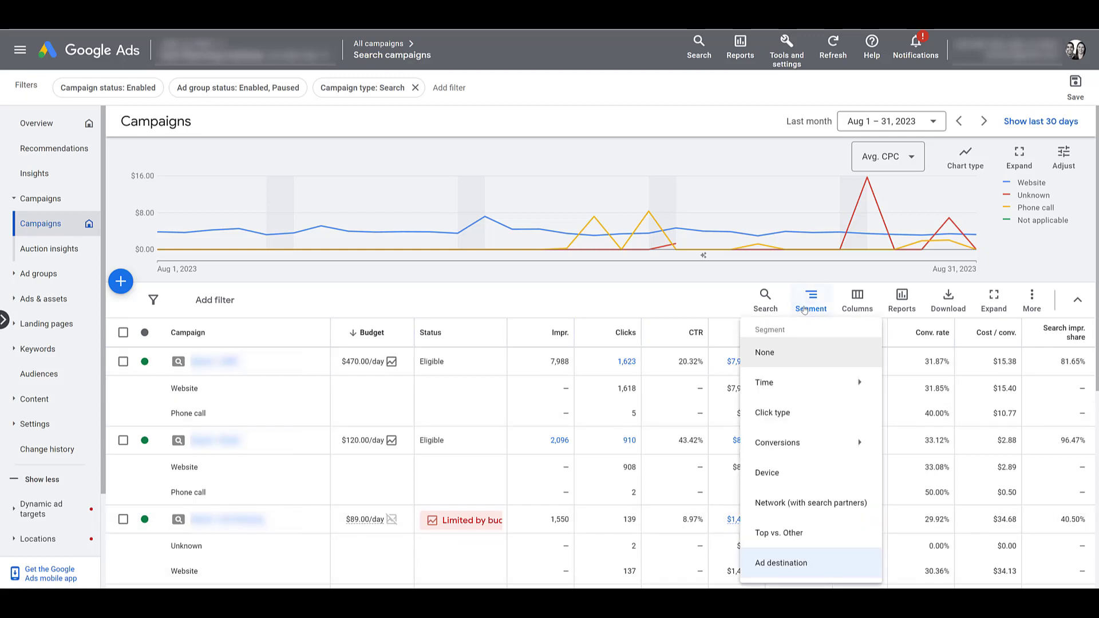